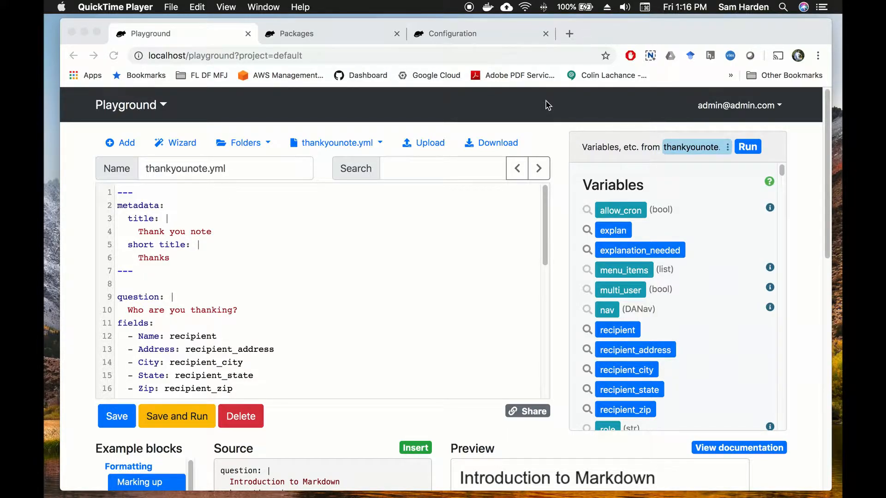
{"action": "mouse_move", "coordinate": [310, 232]}
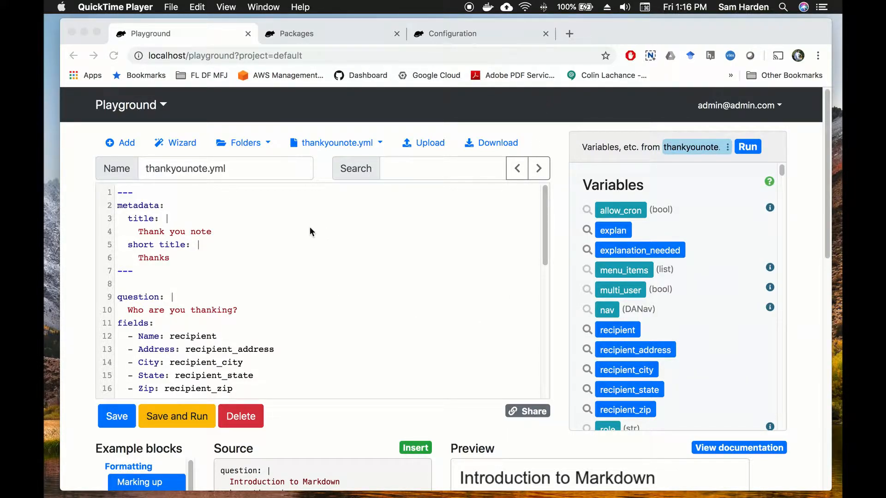
{"action": "mouse_move", "coordinate": [261, 213]}
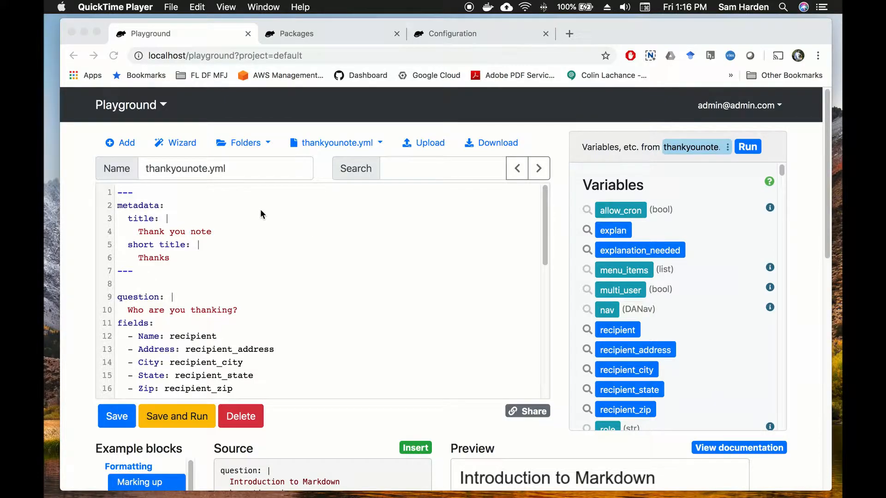
{"action": "mouse_move", "coordinate": [316, 255]}
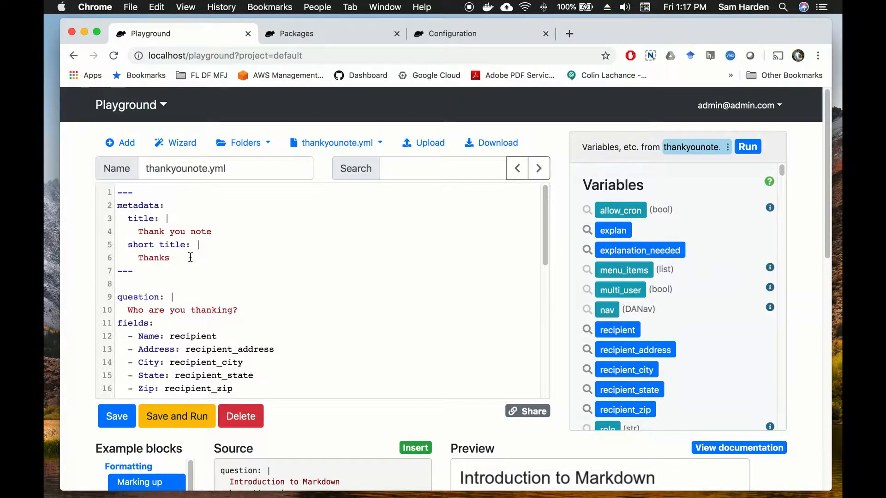
{"action": "mouse_move", "coordinate": [205, 245]}
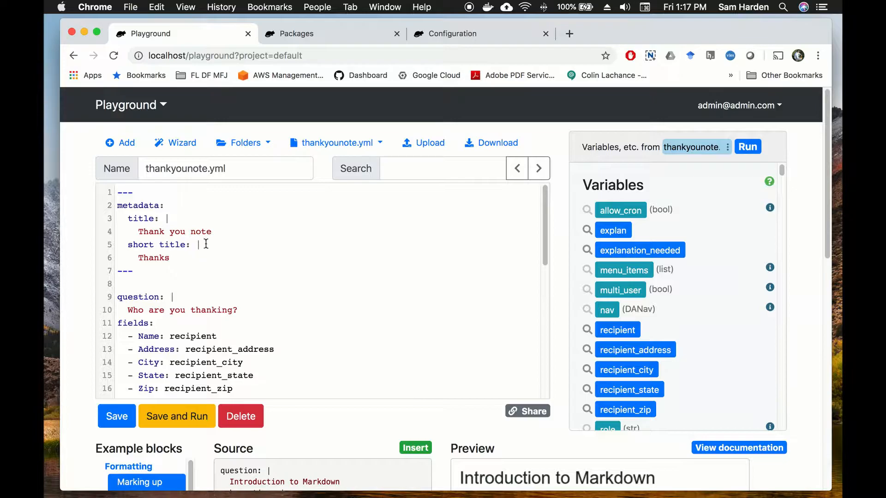
- Scroll through thankyounote.yml to review its questions and the thank_you_note.docx attachment
{"action": "scroll", "scroll_direction": "down", "scroll_amount": 3}
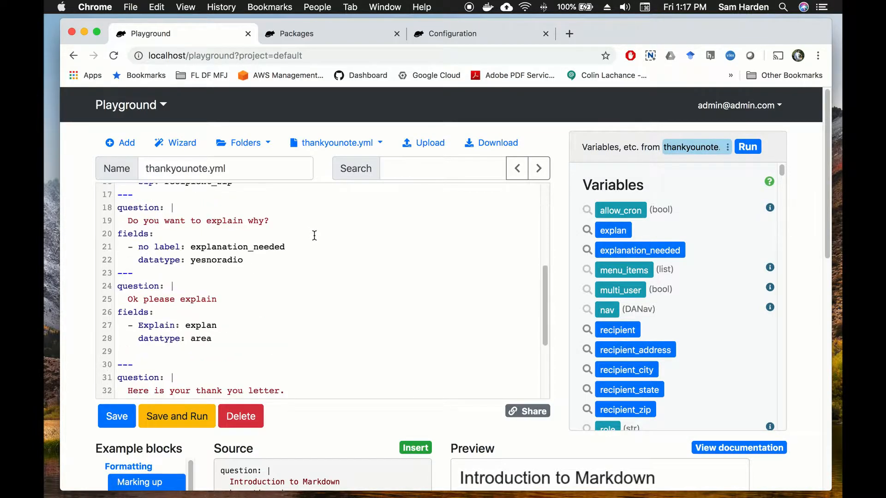
{"action": "scroll", "scroll_direction": "down", "scroll_amount": 3}
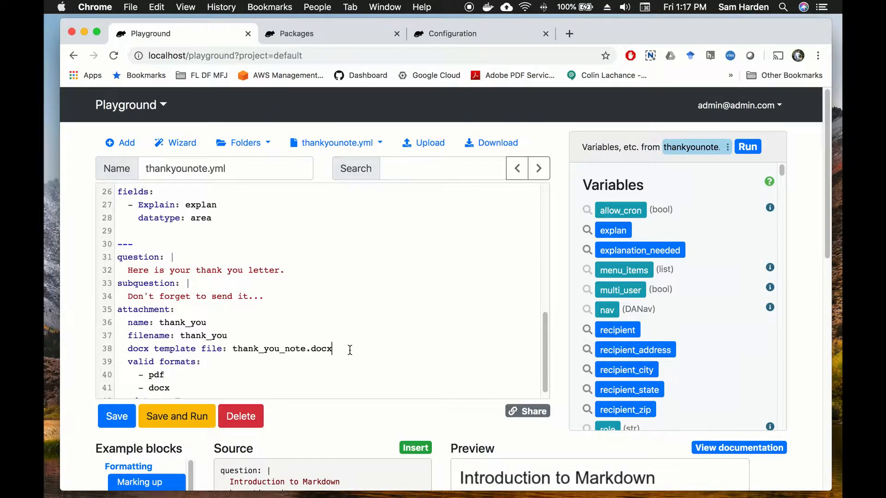
{"action": "scroll", "scroll_direction": "up", "scroll_amount": 3}
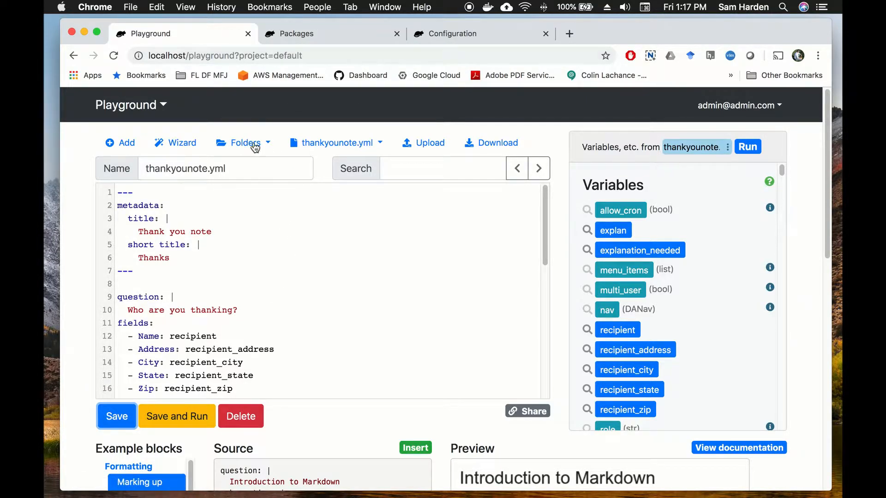
- Start a new package from the Playground and enter thankyounote as its Package Name
{"action": "left_click", "coordinate": [243, 142]}
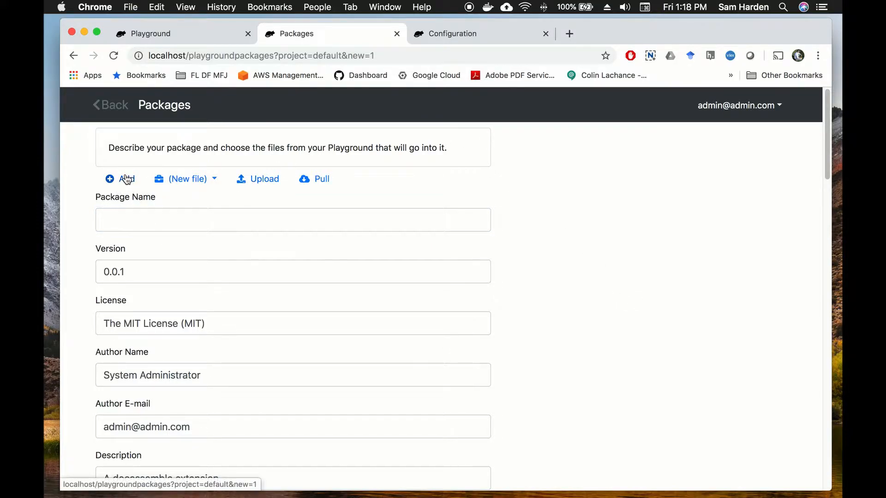
{"action": "mouse_move", "coordinate": [125, 178]}
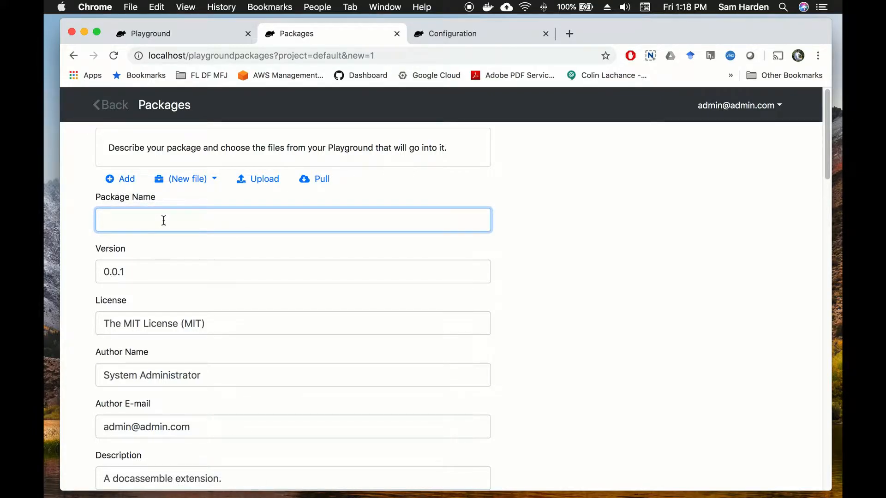
{"action": "type", "text": "t"}
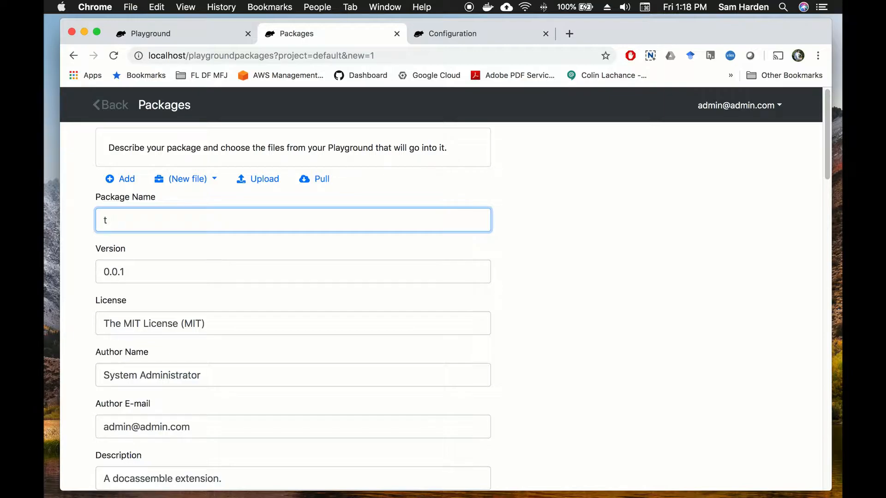
{"action": "type", "text": "hankyounote"}
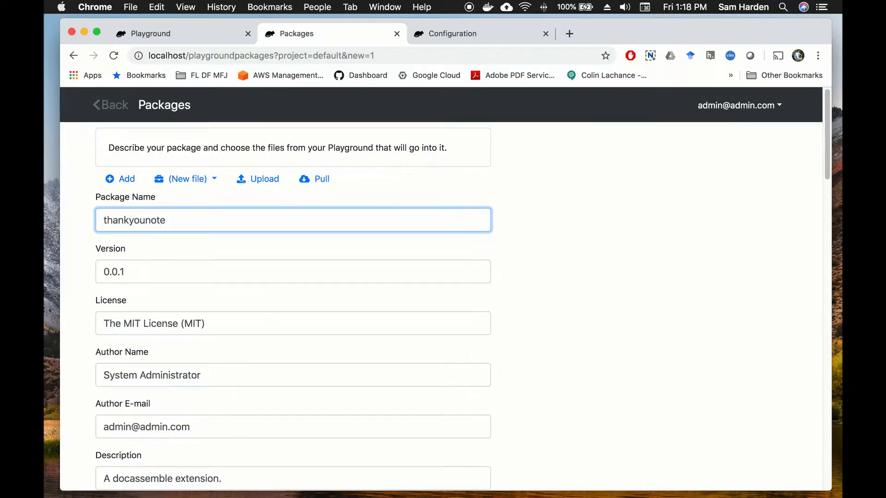
{"action": "left_click", "coordinate": [704, 203]}
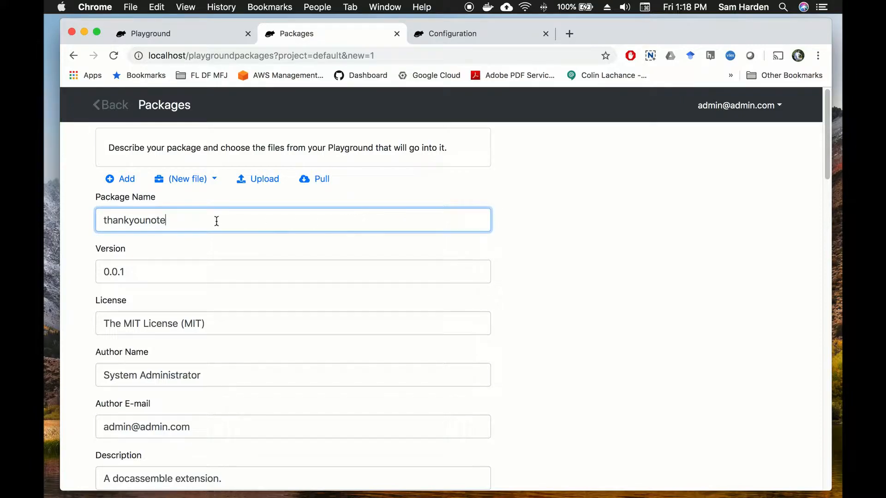
{"action": "mouse_move", "coordinate": [537, 238]}
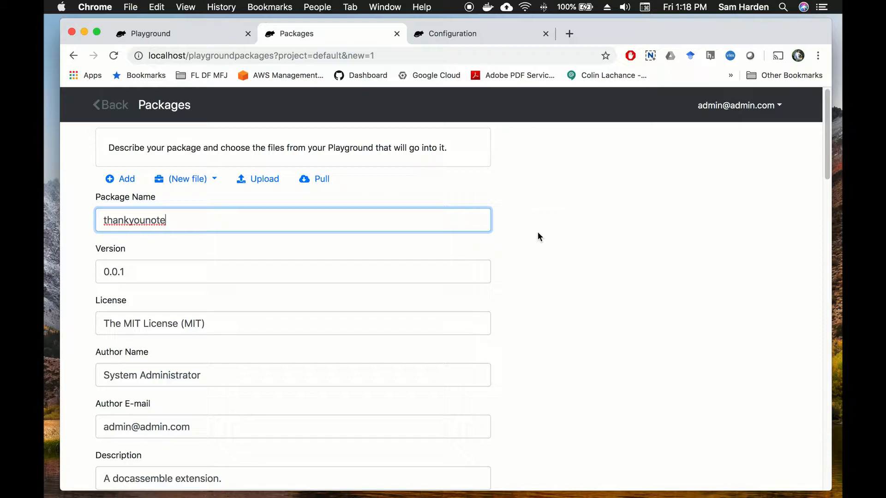
{"action": "mouse_move", "coordinate": [546, 219]}
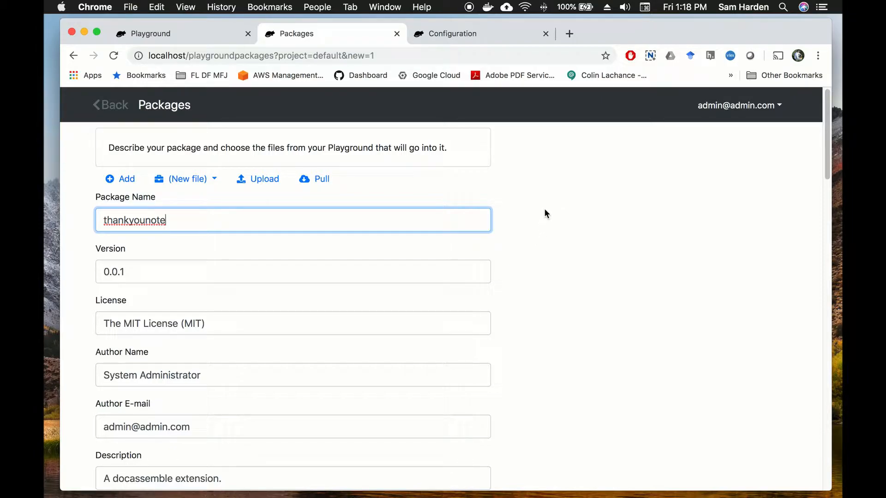
{"action": "mouse_move", "coordinate": [540, 221]}
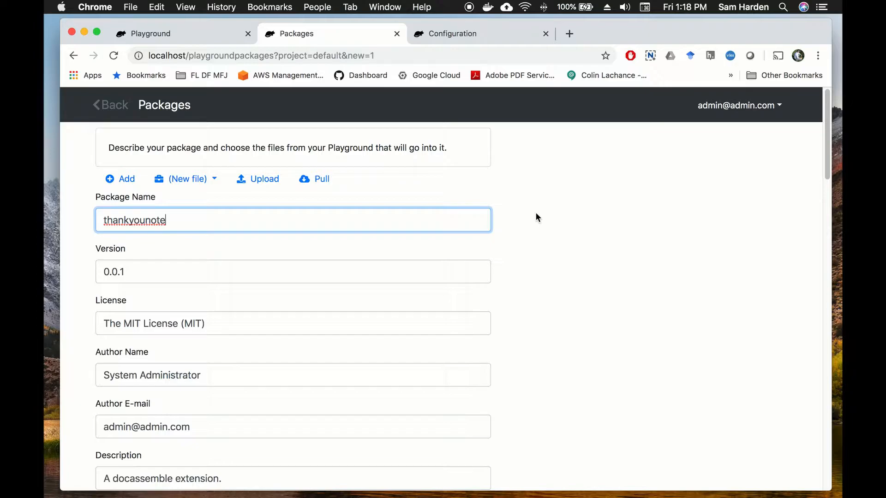
{"action": "left_click", "coordinate": [536, 213]}
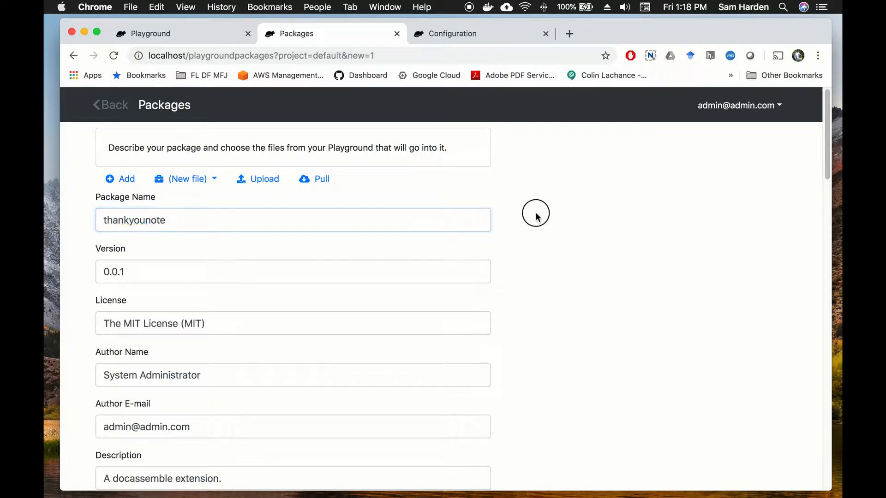
{"action": "scroll", "scroll_direction": "down", "scroll_amount": 3}
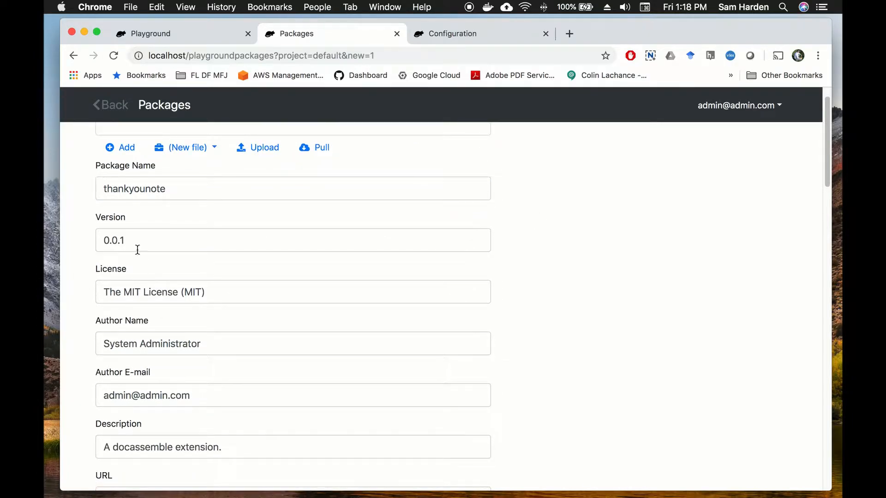
{"action": "scroll", "scroll_direction": "down", "scroll_amount": 3}
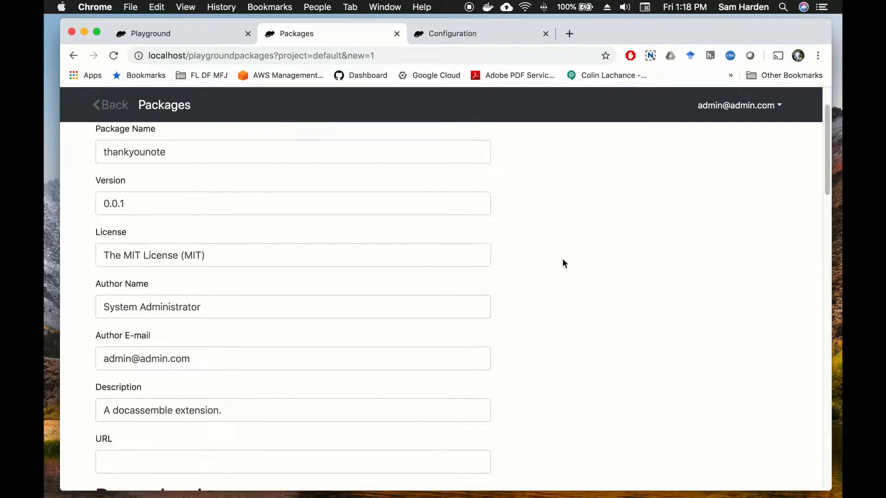
{"action": "scroll", "scroll_direction": "down", "scroll_amount": 3}
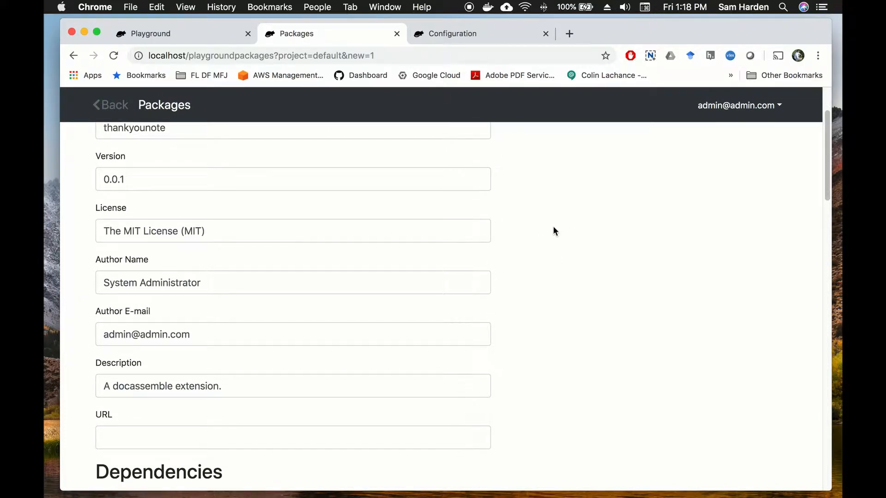
{"action": "mouse_move", "coordinate": [603, 225]}
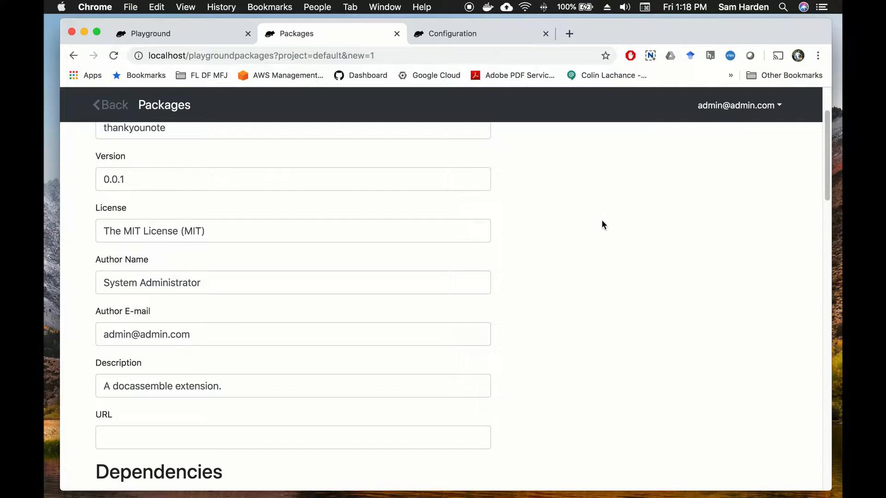
{"action": "scroll", "scroll_direction": "down", "scroll_amount": 3}
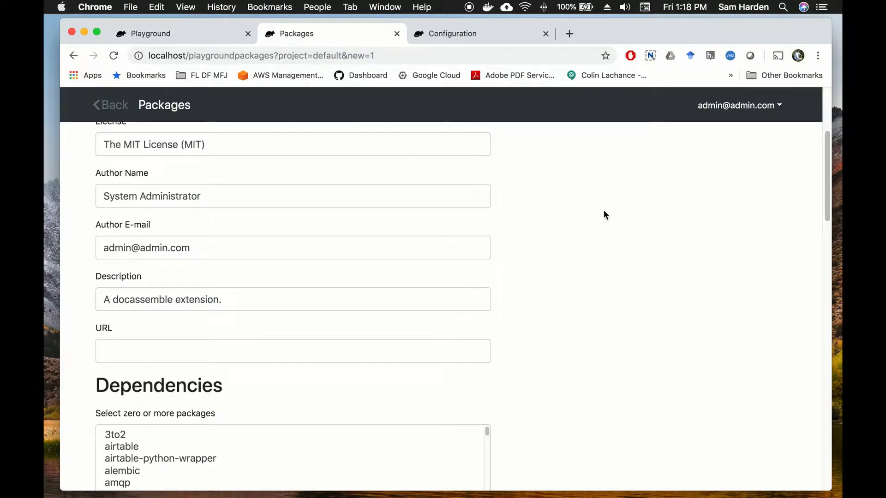
{"action": "scroll", "scroll_direction": "down", "scroll_amount": 3}
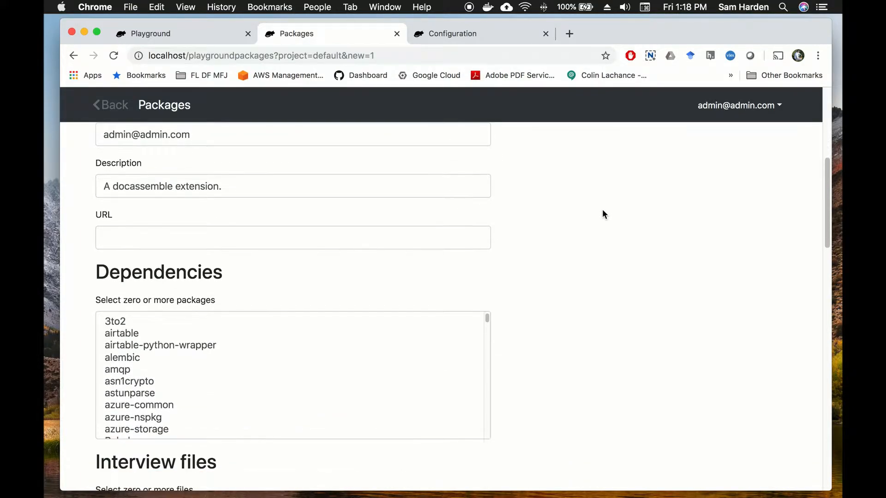
{"action": "scroll", "scroll_direction": "down", "scroll_amount": 3}
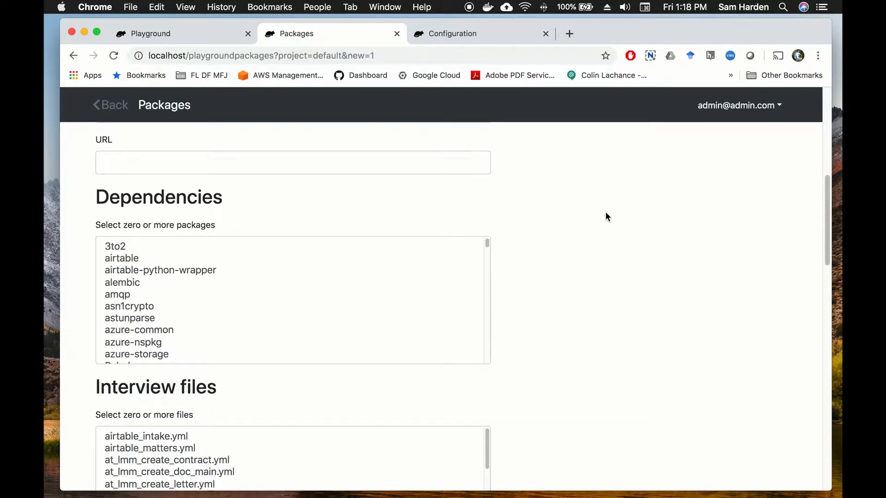
{"action": "mouse_move", "coordinate": [537, 270]}
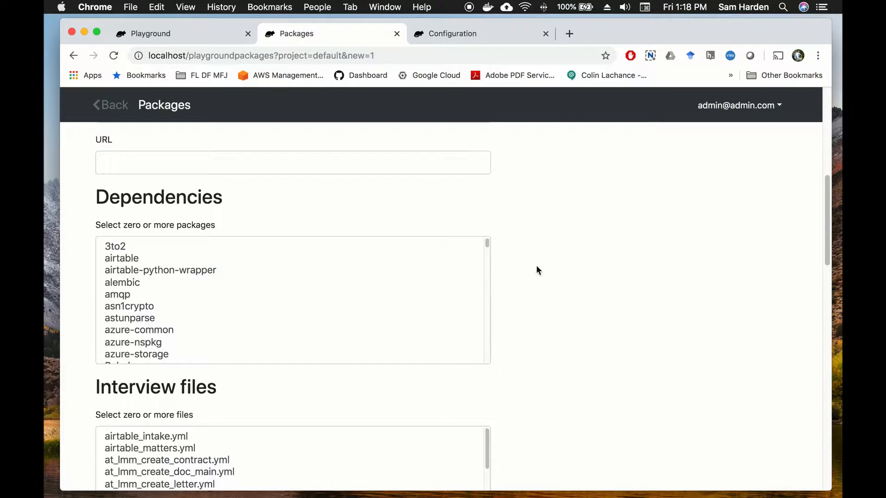
{"action": "mouse_move", "coordinate": [498, 298]}
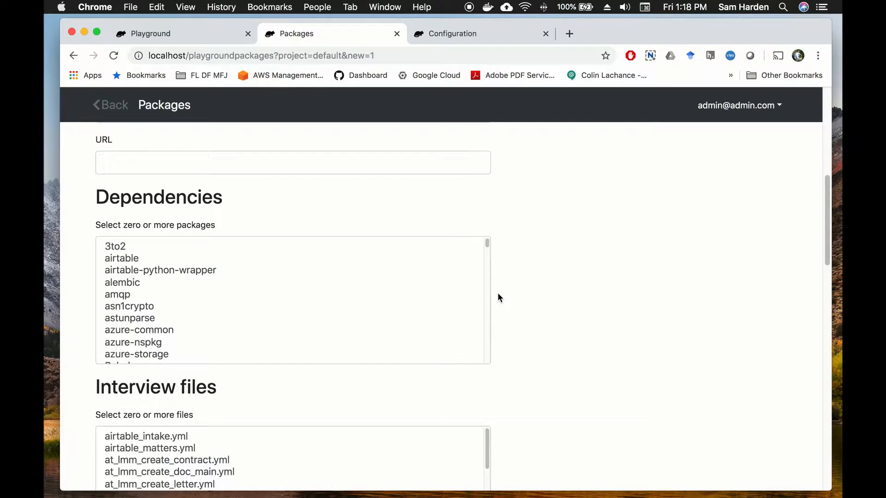
{"action": "mouse_move", "coordinate": [614, 280]}
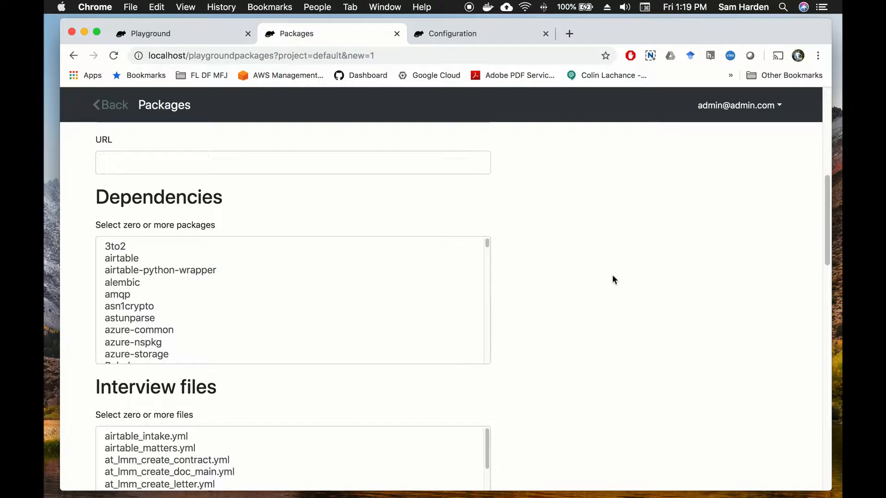
- Include thankyounote.yml as the package's interview file
{"action": "scroll", "scroll_direction": "down", "scroll_amount": 3}
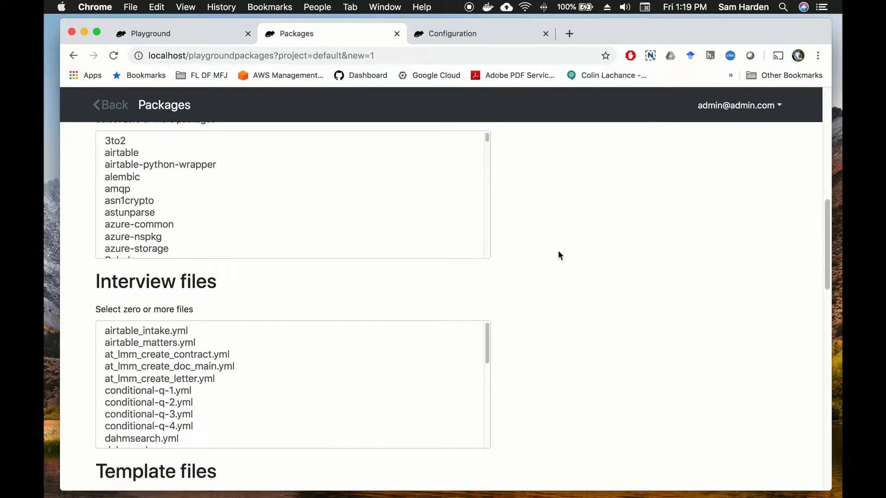
{"action": "scroll", "scroll_direction": "down", "scroll_amount": 3}
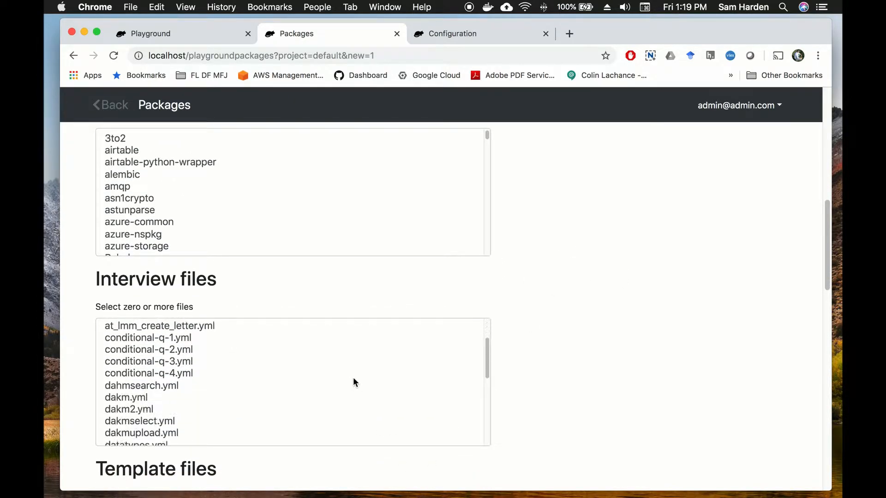
{"action": "scroll", "scroll_direction": "down", "scroll_amount": 3}
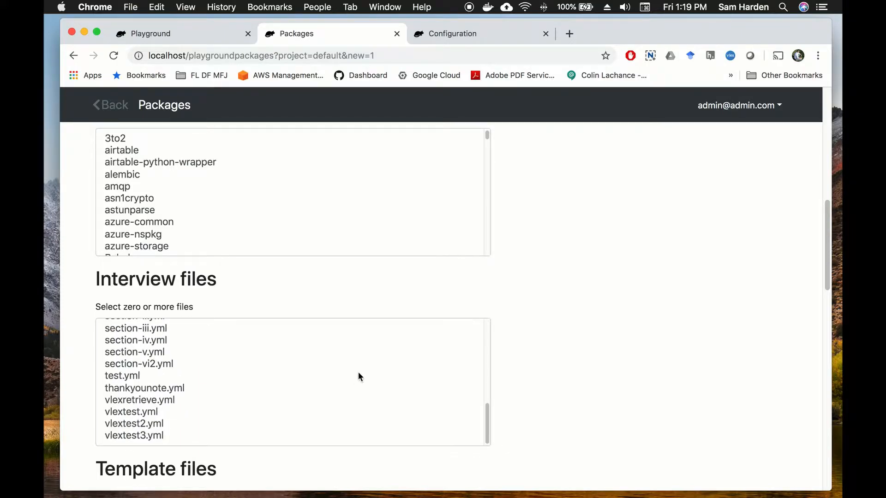
{"action": "left_click", "coordinate": [144, 389]}
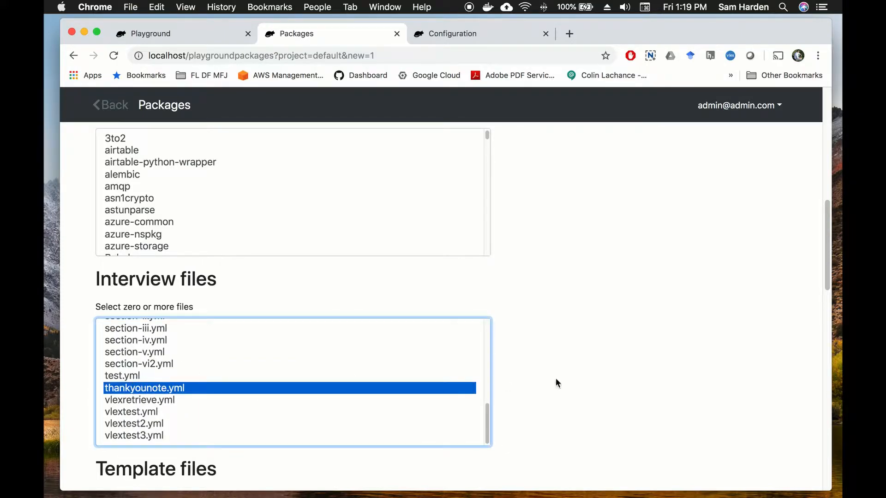
- Include thank_you_note.docx as the package's template and review the form down to Save
{"action": "scroll", "scroll_direction": "down", "scroll_amount": 3}
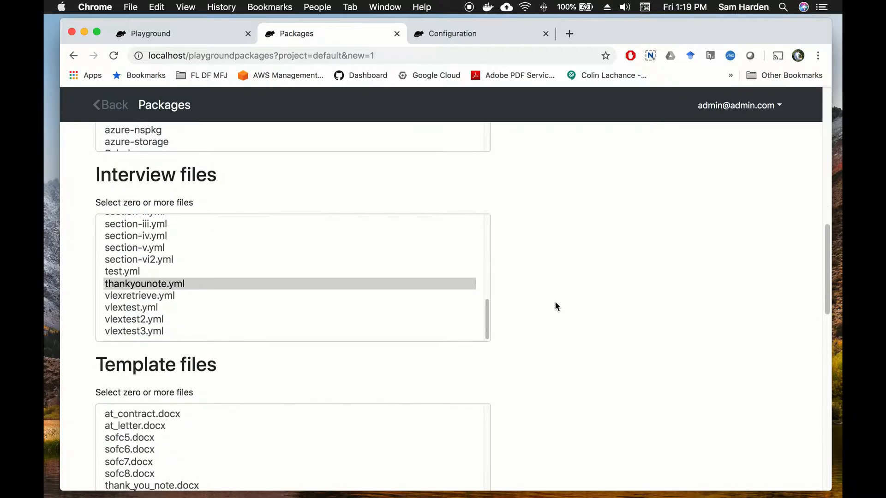
{"action": "scroll", "scroll_direction": "down", "scroll_amount": 3}
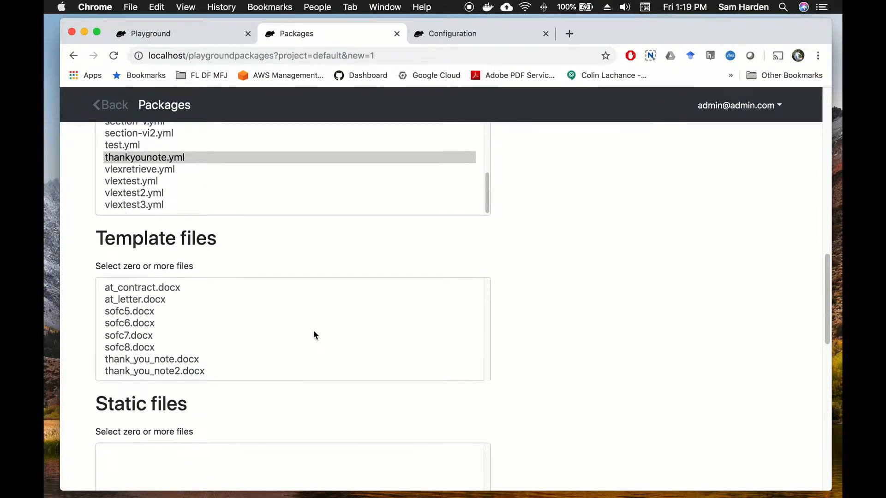
{"action": "scroll", "scroll_direction": "down", "scroll_amount": 3}
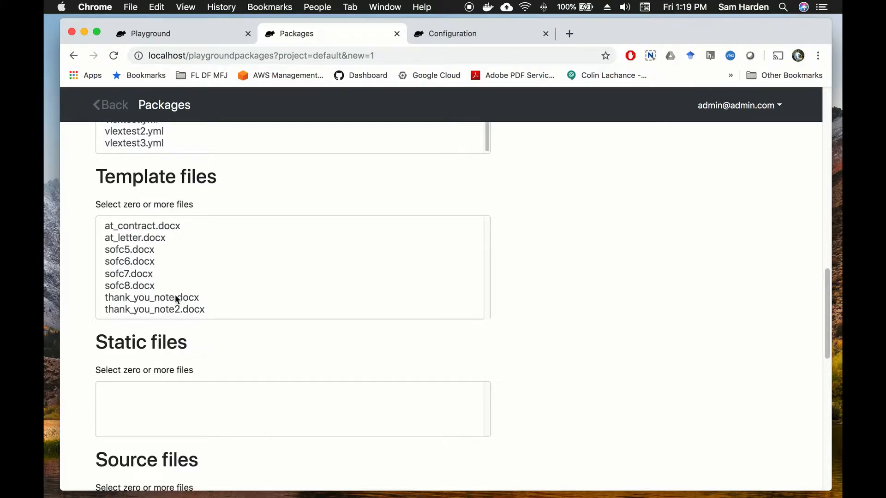
{"action": "left_click", "coordinate": [151, 297]}
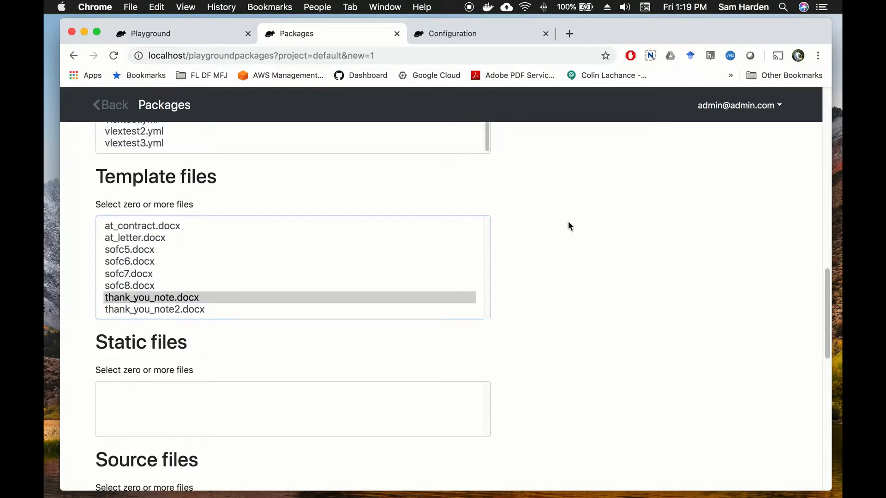
{"action": "scroll", "scroll_direction": "down", "scroll_amount": 3}
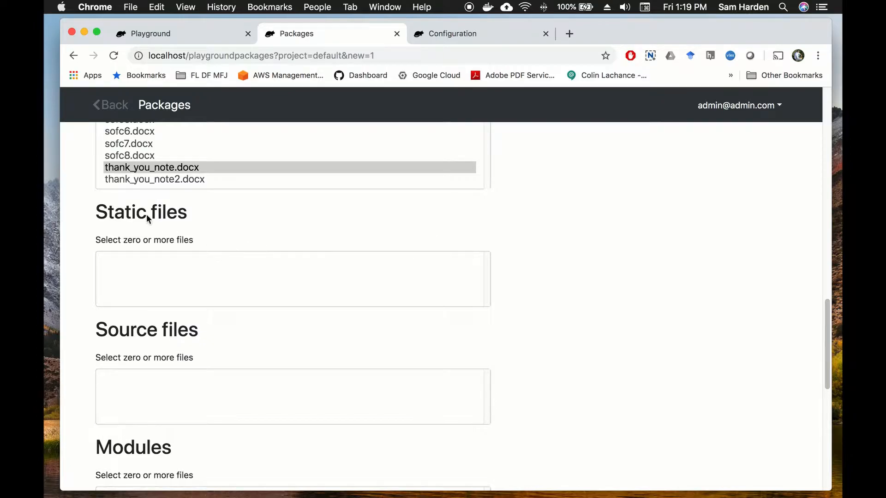
{"action": "mouse_move", "coordinate": [253, 306]}
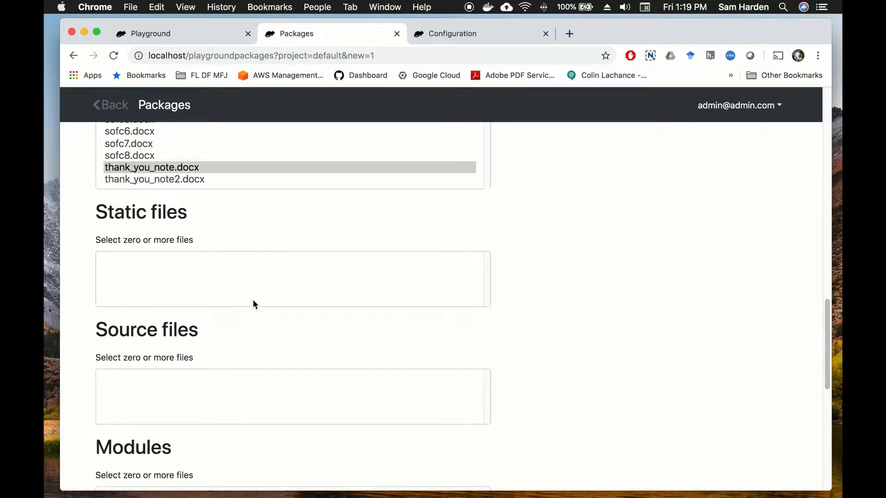
{"action": "mouse_move", "coordinate": [231, 290]}
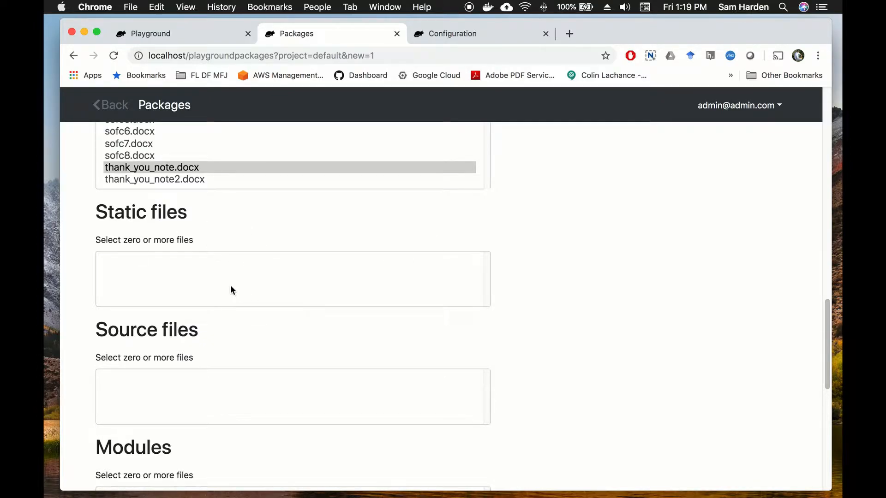
{"action": "mouse_move", "coordinate": [552, 255]}
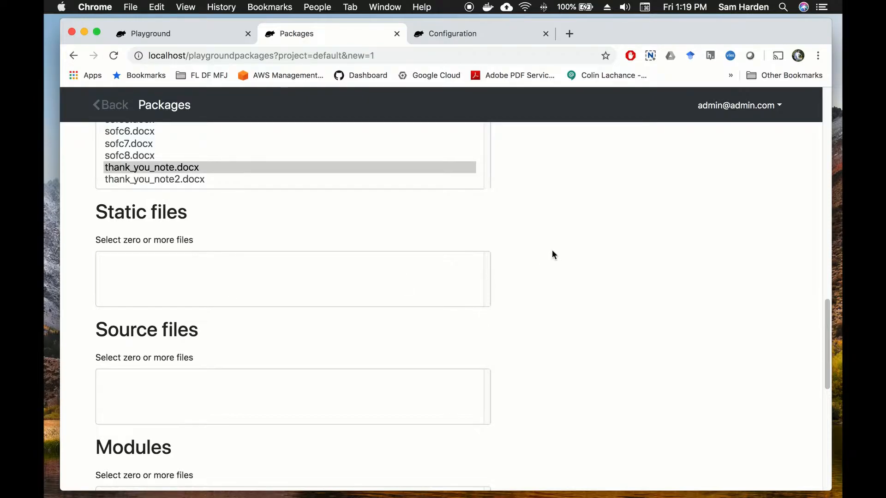
{"action": "scroll", "scroll_direction": "down", "scroll_amount": 3}
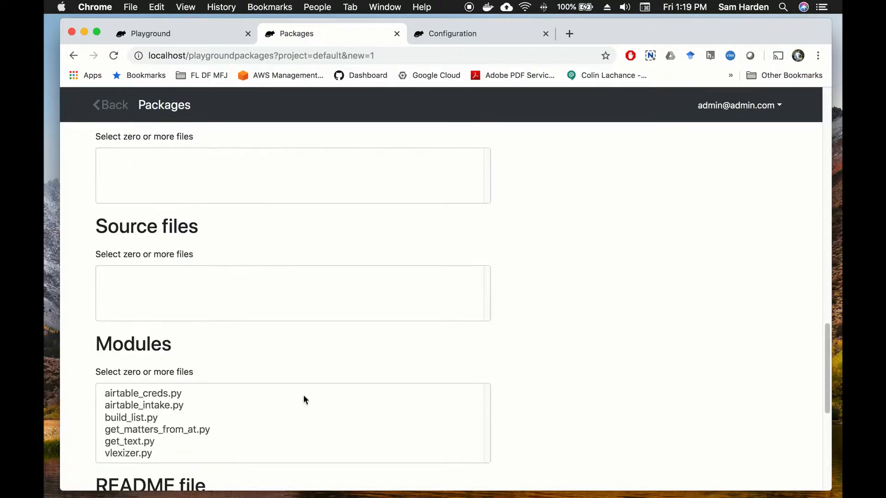
{"action": "mouse_move", "coordinate": [545, 250]}
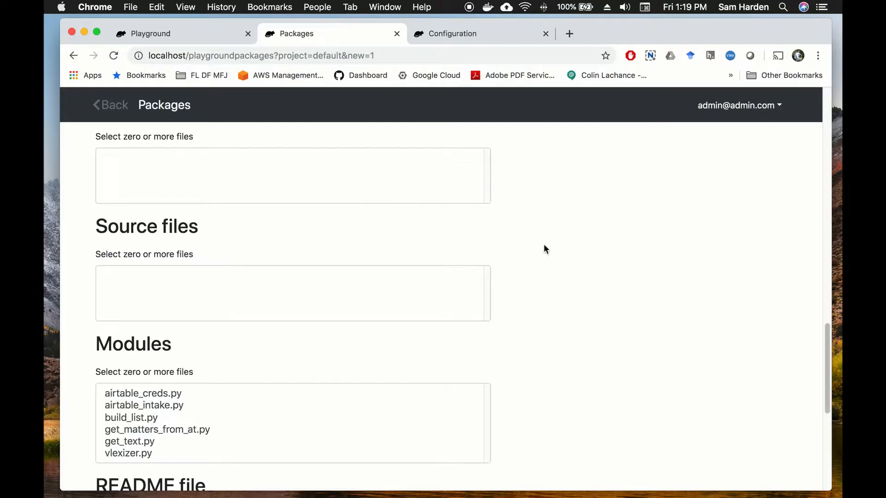
{"action": "scroll", "scroll_direction": "down", "scroll_amount": 3}
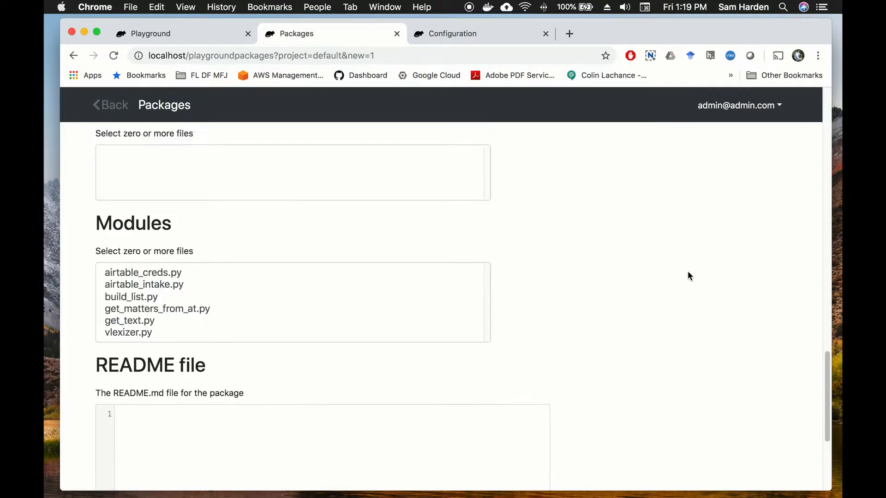
{"action": "mouse_move", "coordinate": [482, 329]}
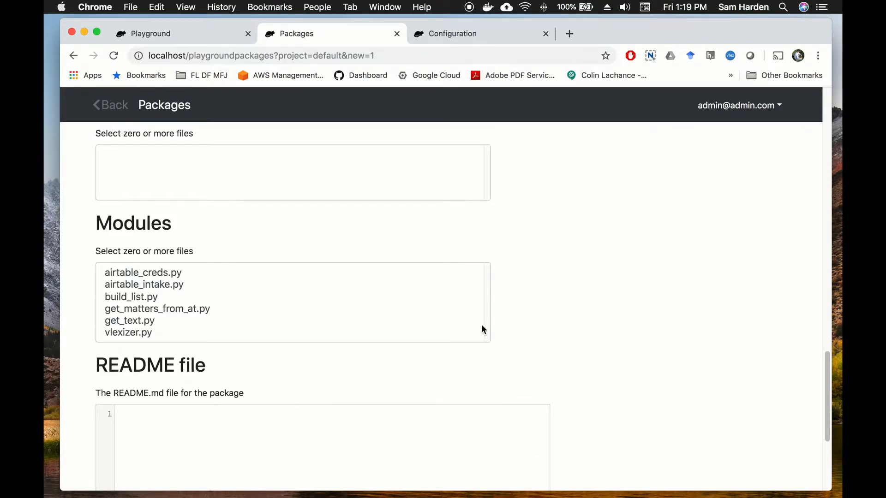
{"action": "mouse_move", "coordinate": [165, 275]}
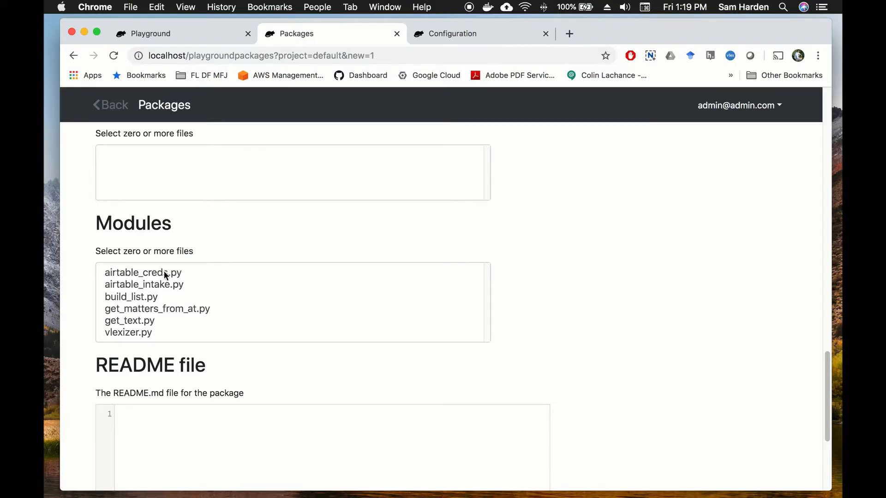
{"action": "mouse_move", "coordinate": [588, 228]}
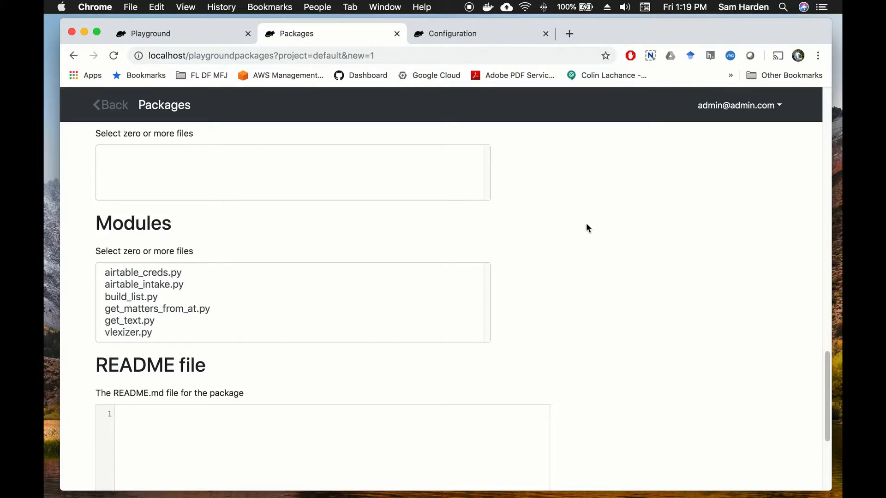
{"action": "scroll", "scroll_direction": "down", "scroll_amount": 3}
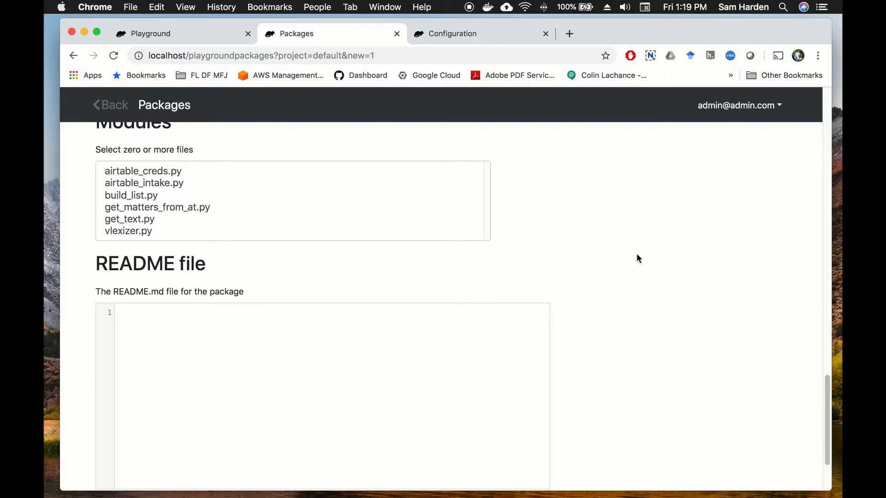
{"action": "scroll", "scroll_direction": "down", "scroll_amount": 3}
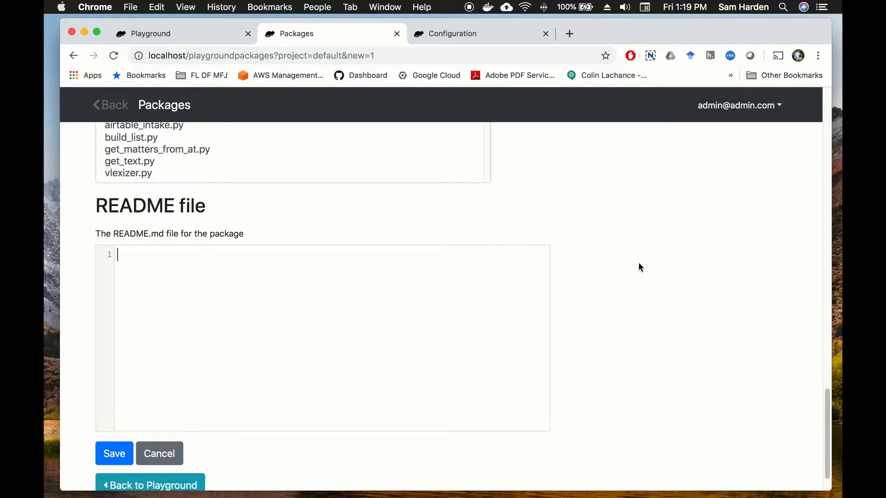
{"action": "mouse_move", "coordinate": [635, 269]}
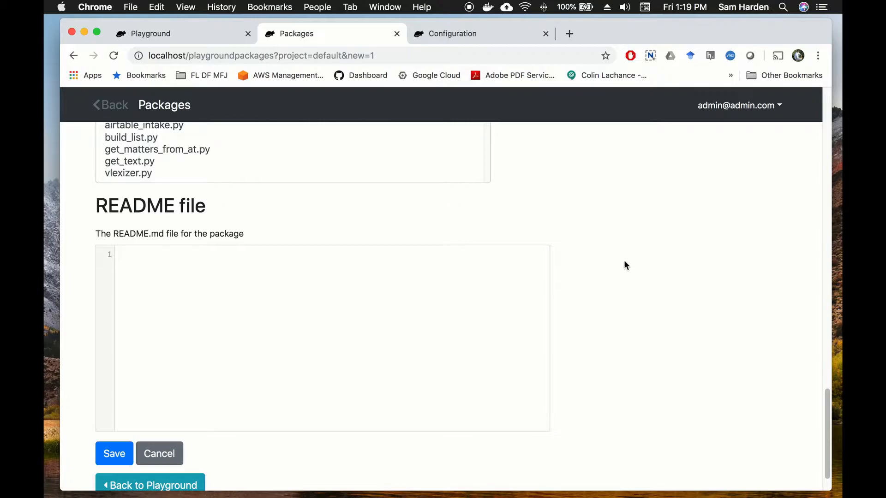
{"action": "scroll", "scroll_direction": "down", "scroll_amount": 3}
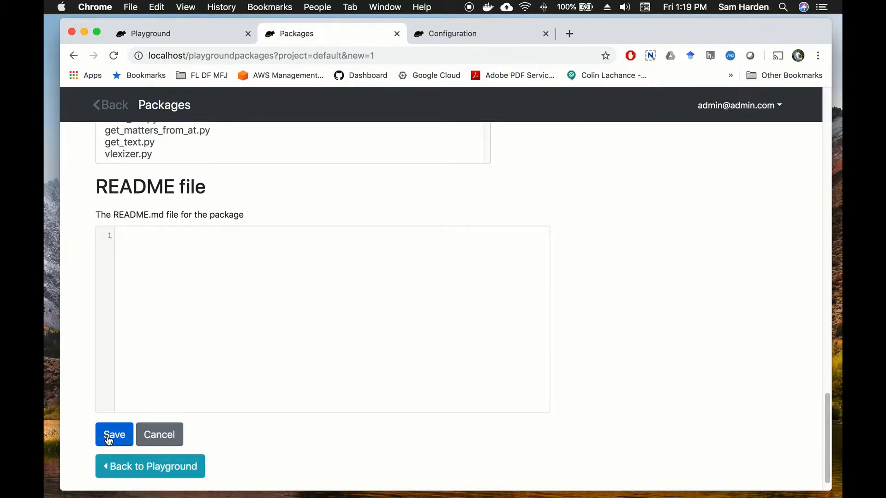
- Save the thankyounote package information and reveal its Install option
{"action": "left_click", "coordinate": [114, 435]}
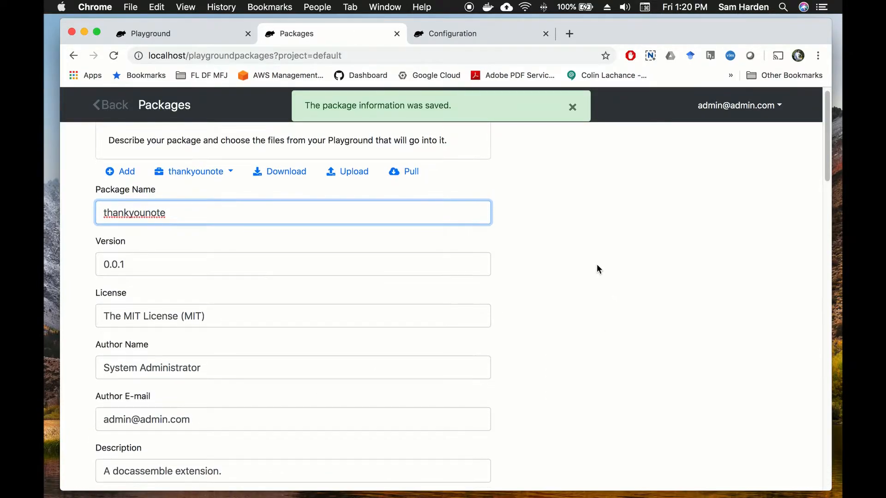
{"action": "scroll", "scroll_direction": "down", "scroll_amount": 3}
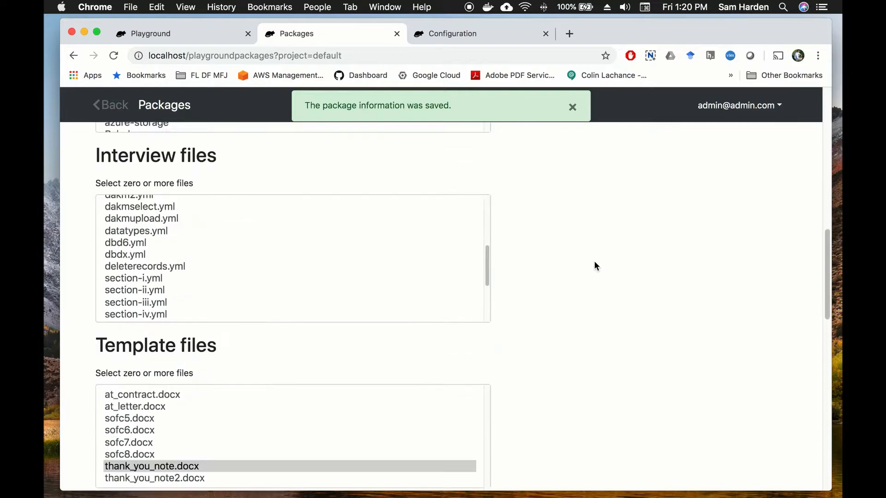
{"action": "scroll", "scroll_direction": "down", "scroll_amount": 3}
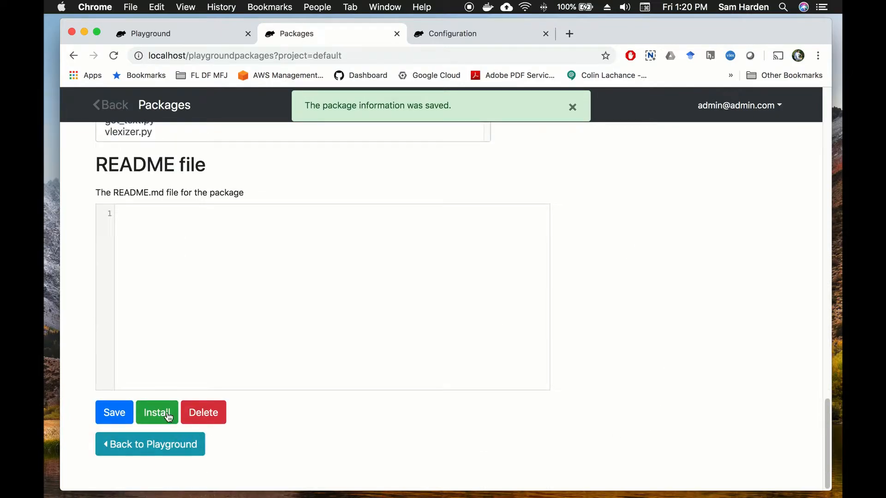
{"action": "mouse_move", "coordinate": [157, 412]}
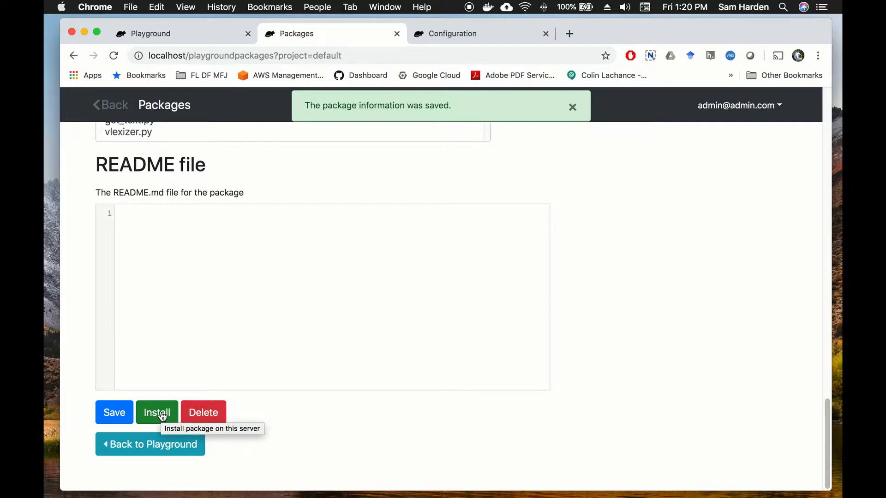
- Install the thankyounote package on the server and return to its package page
{"action": "left_click", "coordinate": [157, 412]}
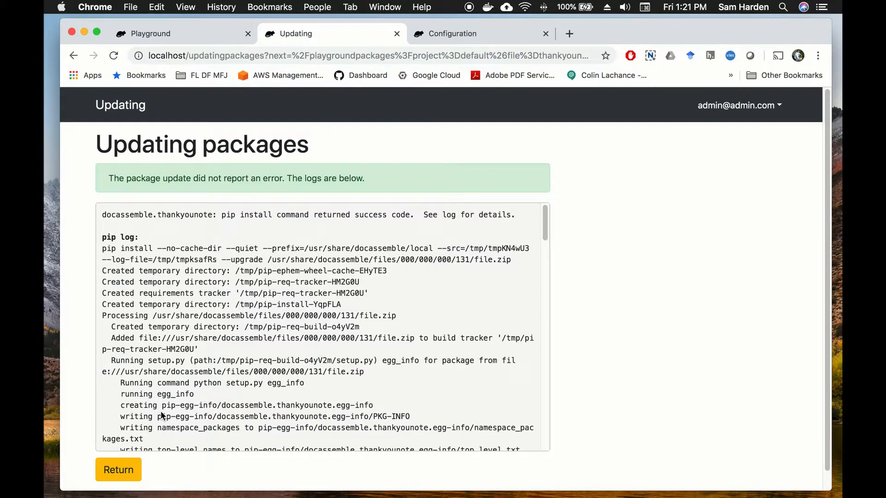
{"action": "mouse_move", "coordinate": [416, 183]}
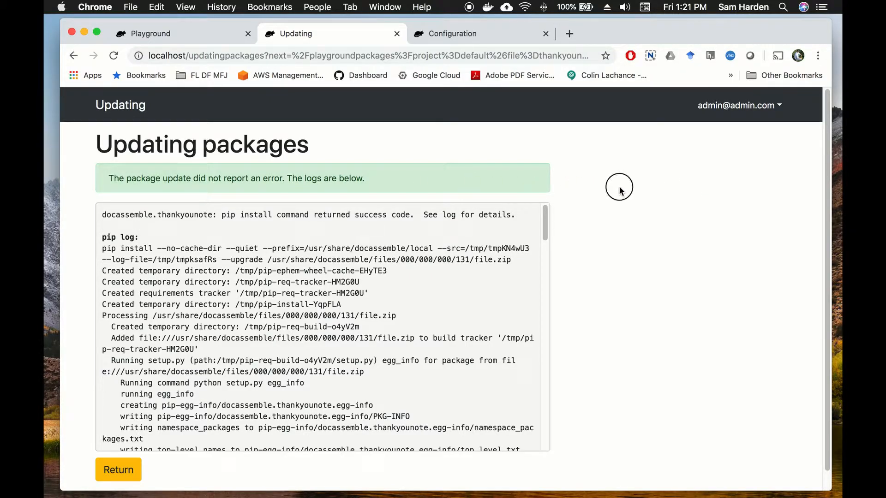
{"action": "left_click", "coordinate": [118, 470]}
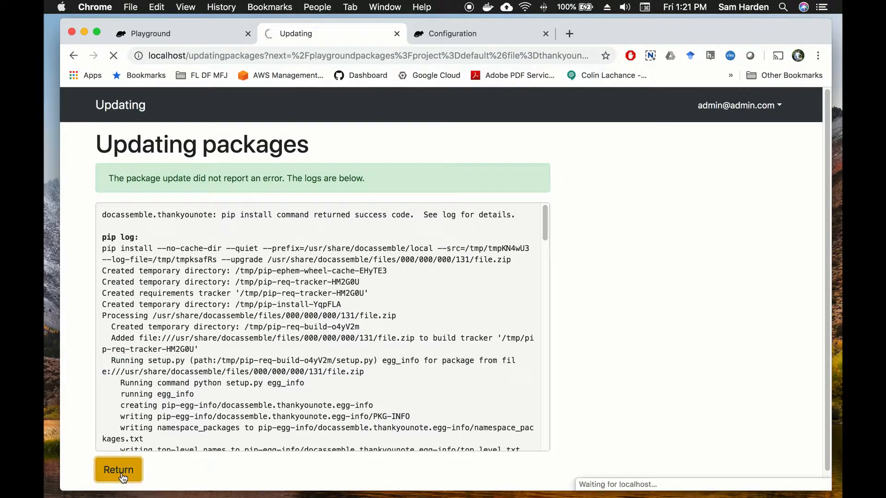
{"action": "left_click", "coordinate": [118, 469]}
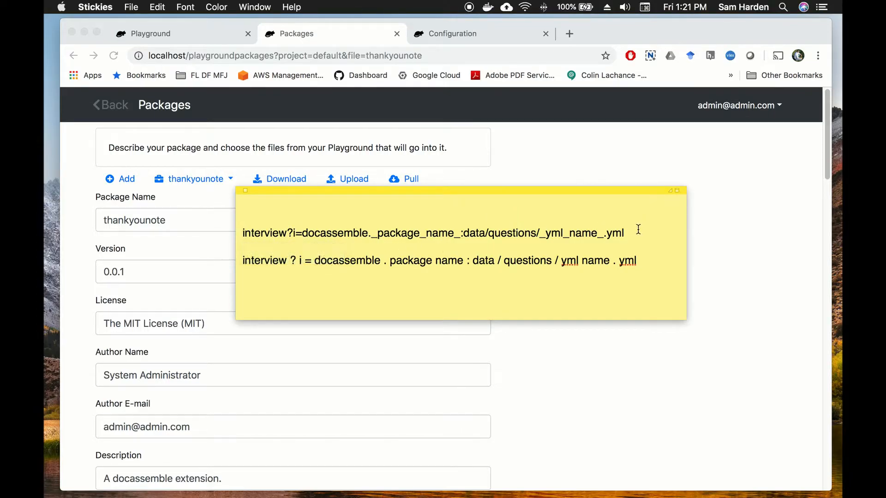
{"action": "mouse_move", "coordinate": [274, 240]}
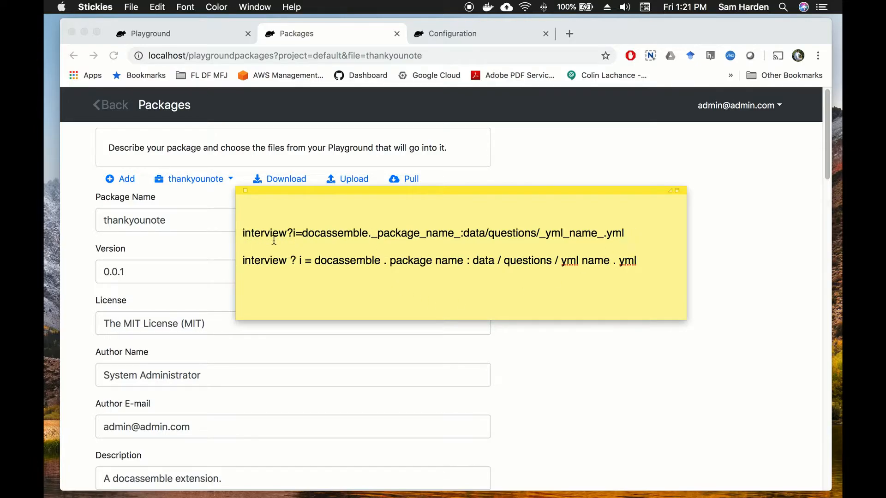
{"action": "mouse_move", "coordinate": [255, 232]}
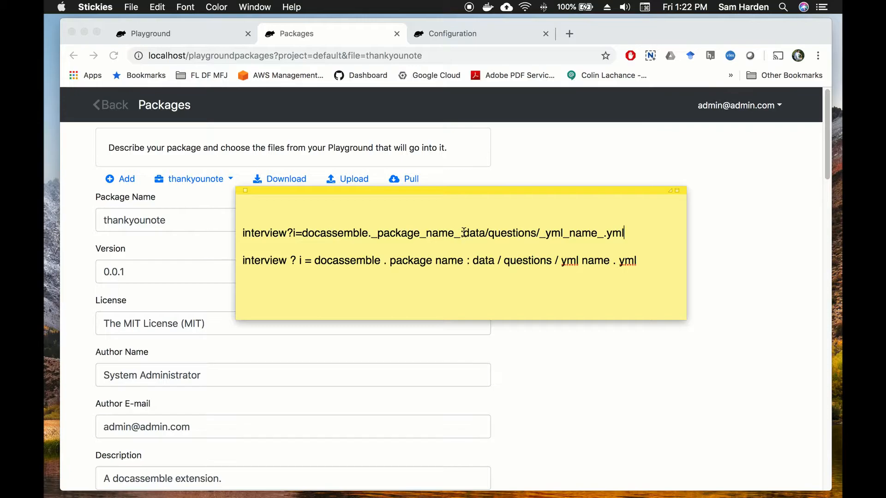
{"action": "mouse_move", "coordinate": [535, 233]}
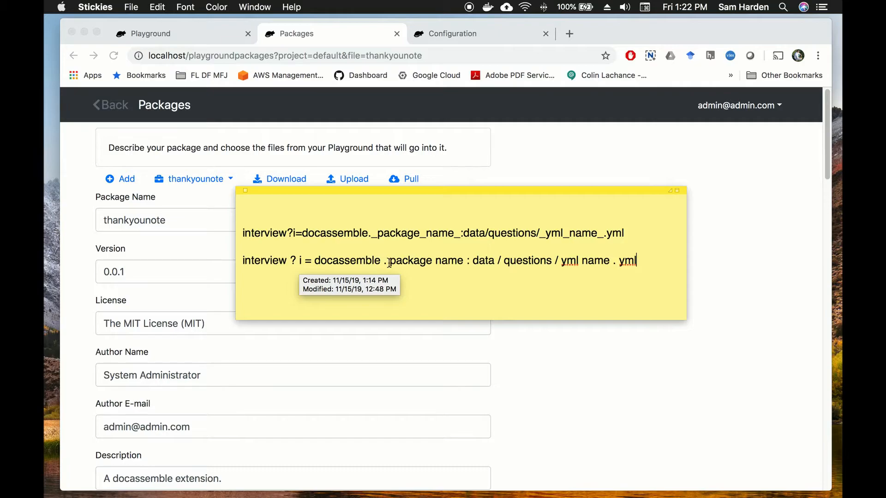
{"action": "mouse_move", "coordinate": [481, 265]}
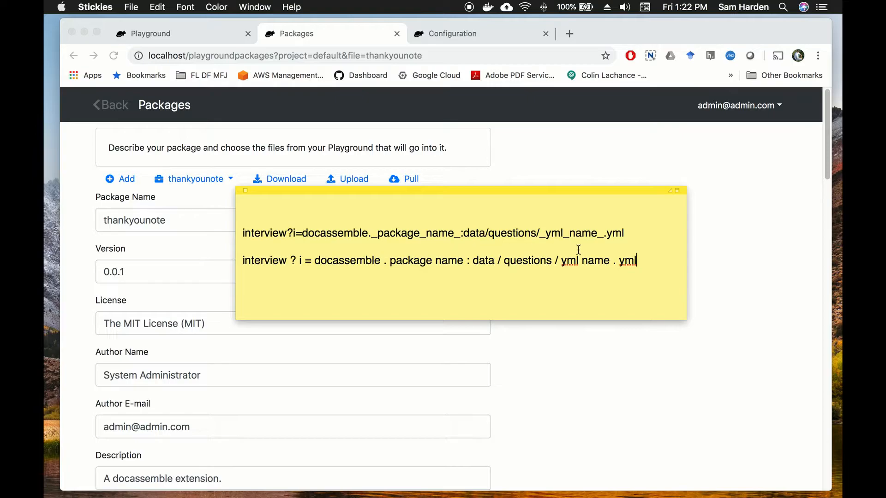
- Select the interview?i=docassemble._package_name_:data/questions/_yml_name_.yml pattern line in the Stickies note
{"action": "triple_click", "coordinate": [432, 232]}
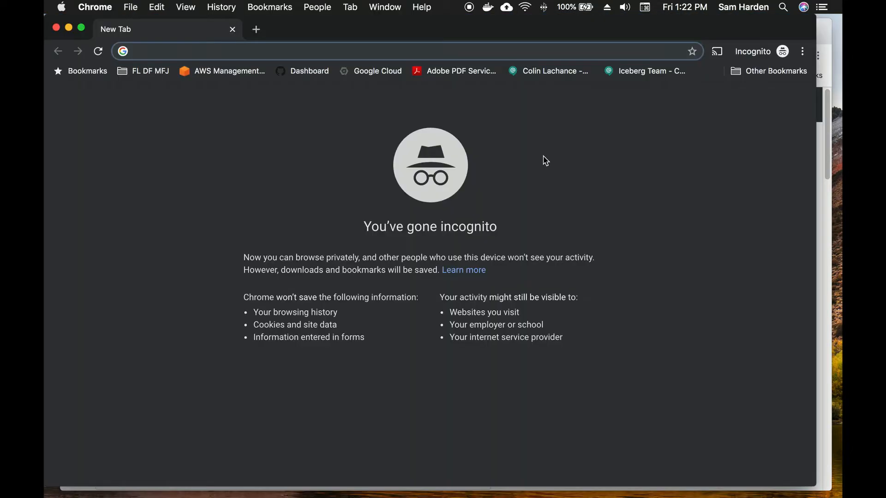
- Enter localhost/interview?i=docassemble.thankyounote:data/questions/thankyounote.yml to run the Thank you note interview
{"action": "type", "text": "localhost"}
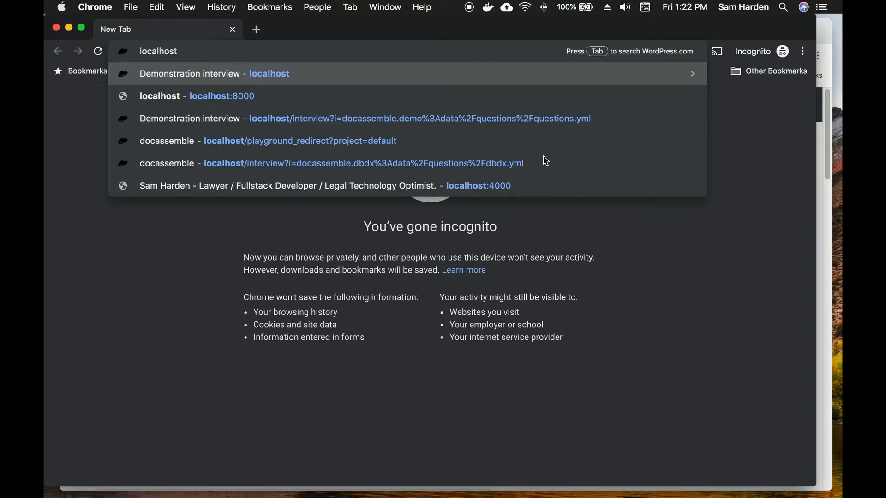
{"action": "type", "text": "localhost/interview?i=docassemble._package_name_:data/questions/_yml_name_.yml"}
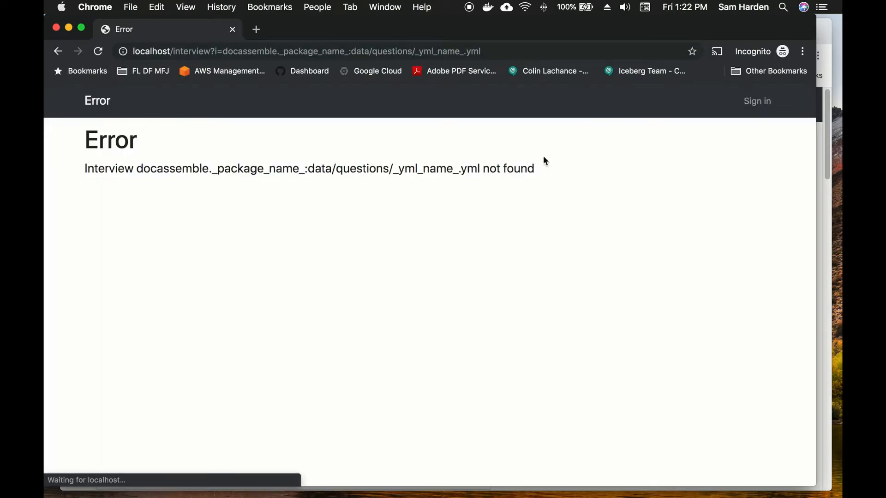
{"action": "mouse_move", "coordinate": [330, 71]}
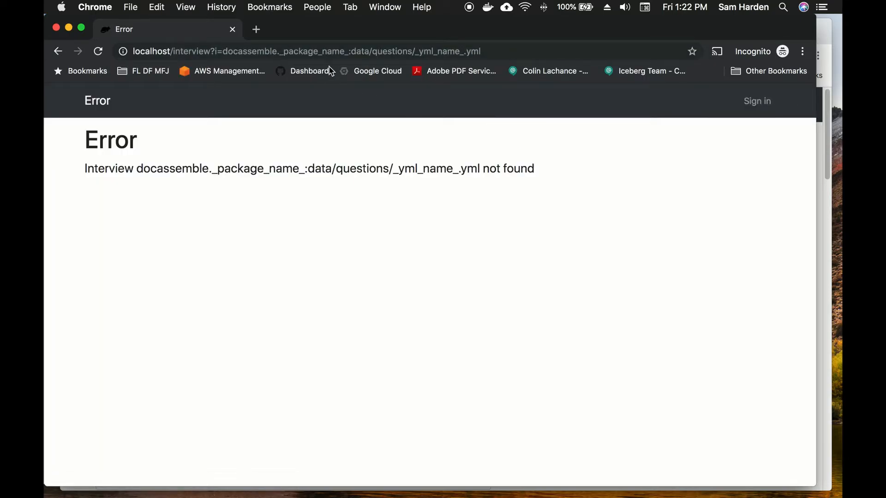
{"action": "left_click", "coordinate": [289, 51]}
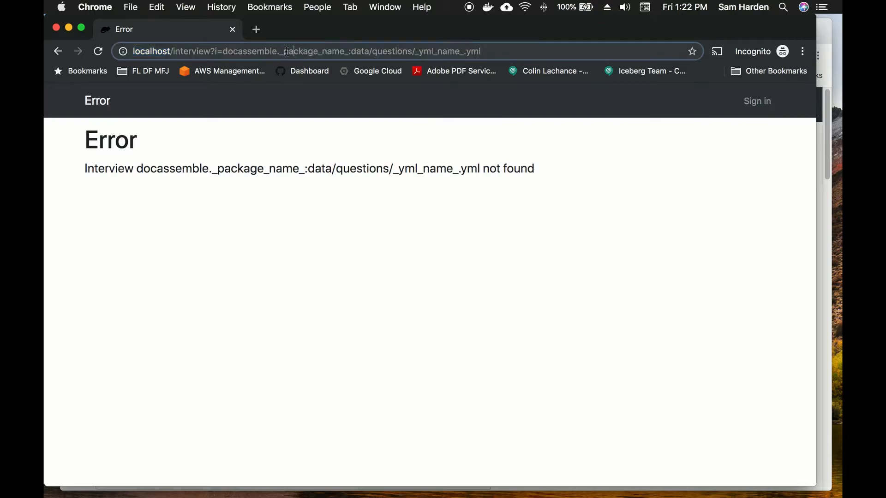
{"action": "double_click", "coordinate": [305, 52]}
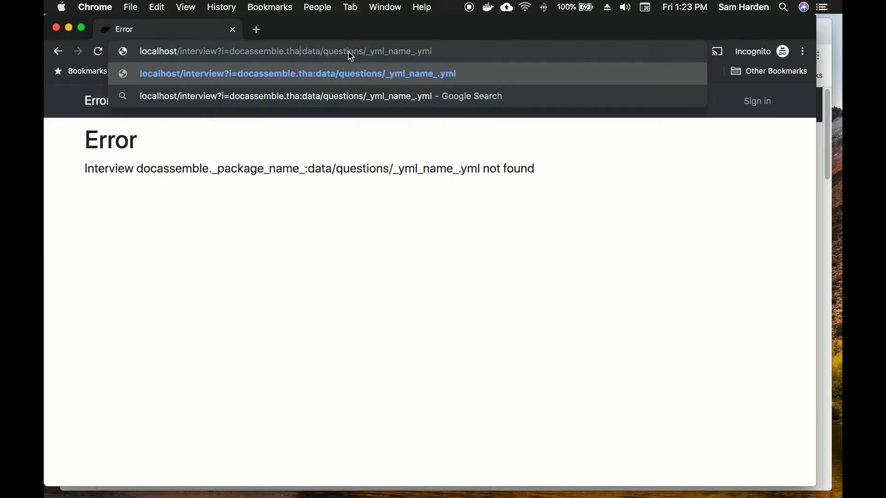
{"action": "type", "text": "thankyounote%3A"}
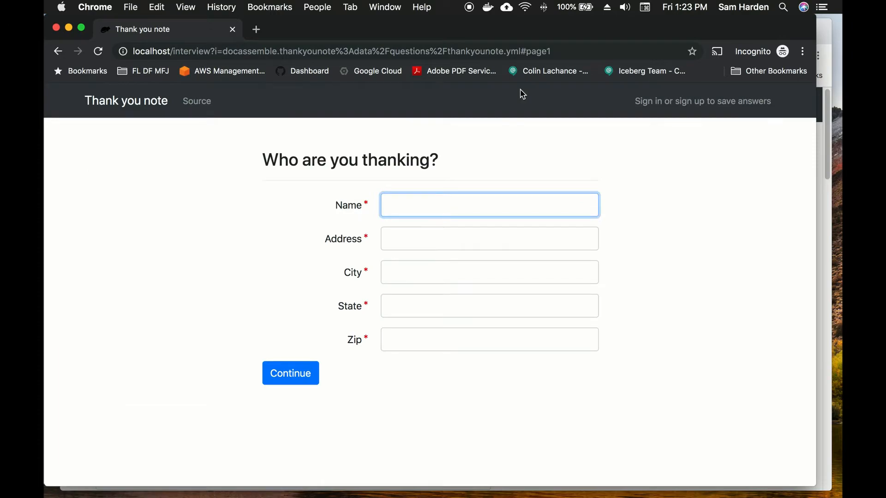
{"action": "mouse_move", "coordinate": [254, 269]}
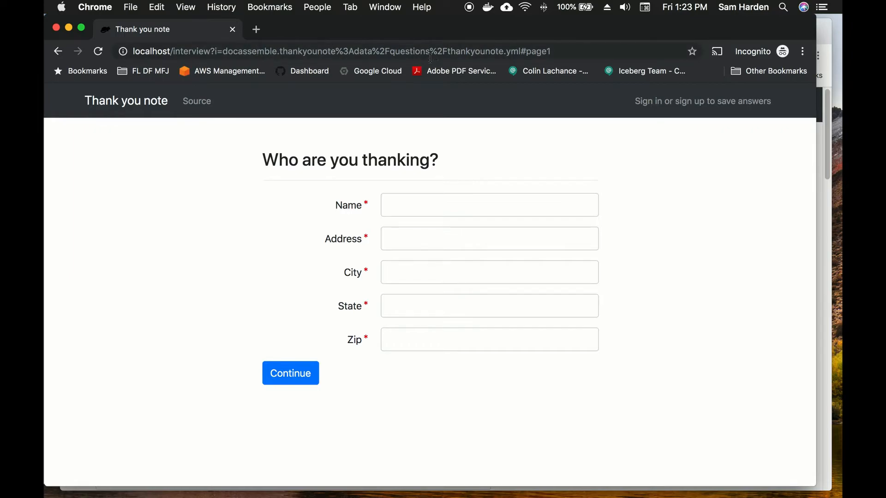
{"action": "left_click", "coordinate": [339, 51]}
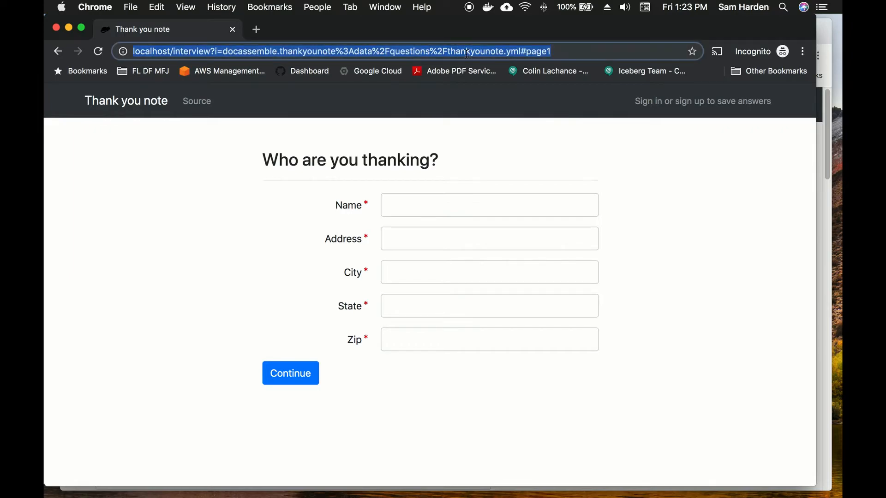
{"action": "mouse_move", "coordinate": [112, 318]}
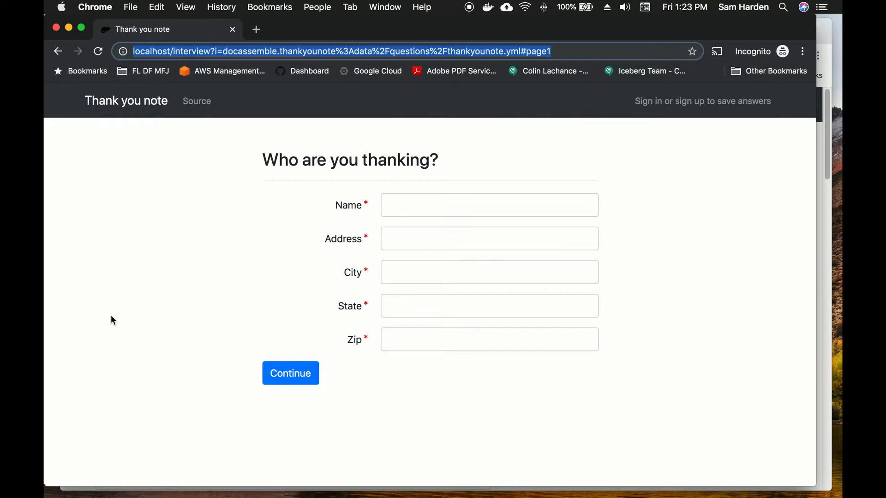
{"action": "mouse_move", "coordinate": [109, 291]}
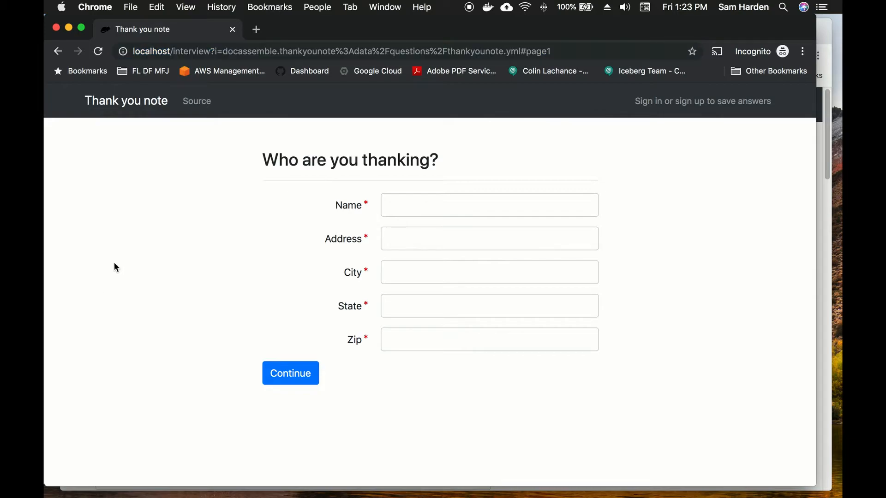
{"action": "mouse_move", "coordinate": [112, 79]}
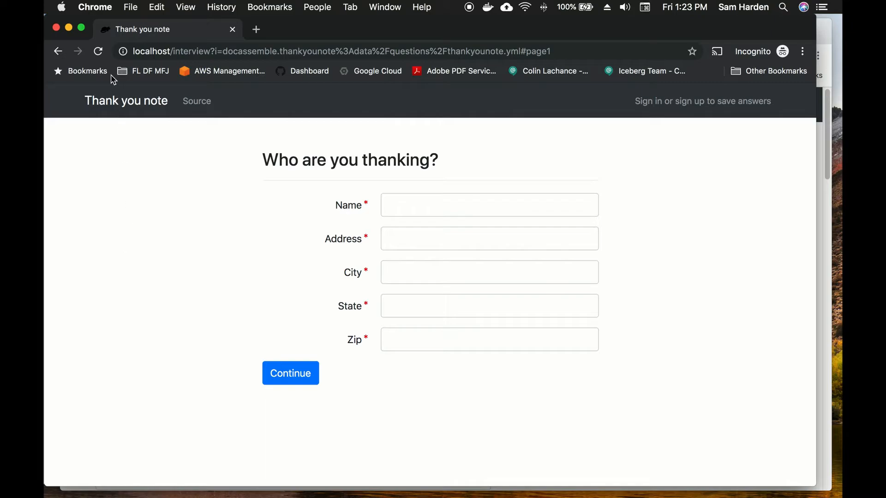
{"action": "mouse_move", "coordinate": [57, 29]}
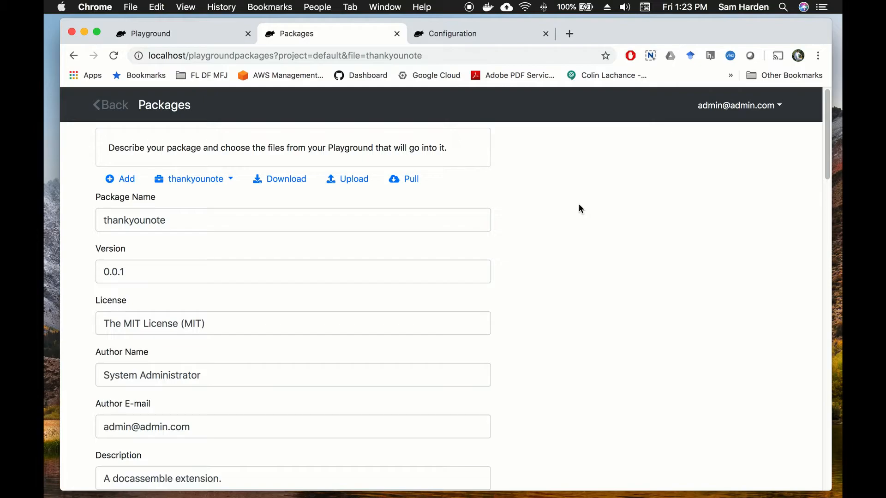
{"action": "mouse_move", "coordinate": [593, 199]}
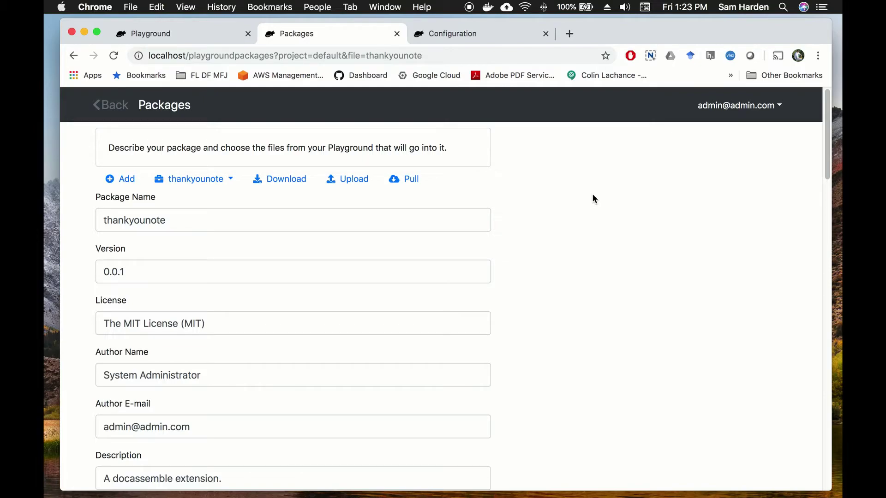
{"action": "mouse_move", "coordinate": [810, 203]}
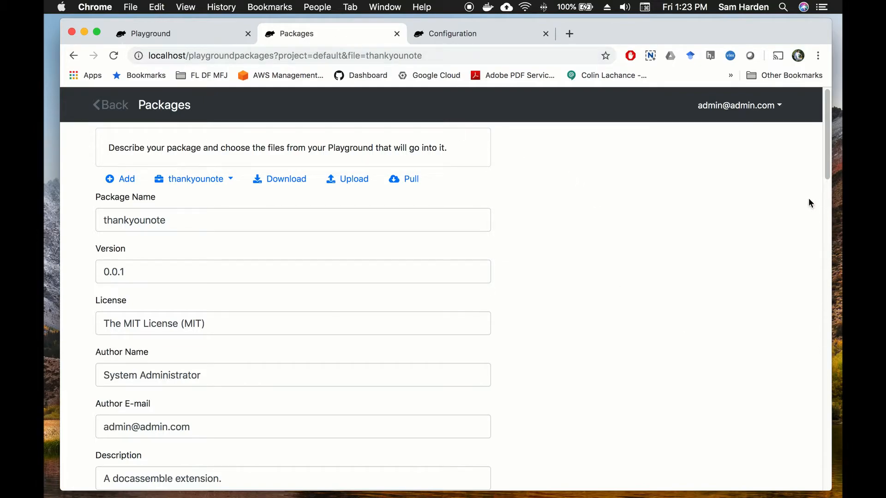
{"action": "mouse_move", "coordinate": [755, 109]}
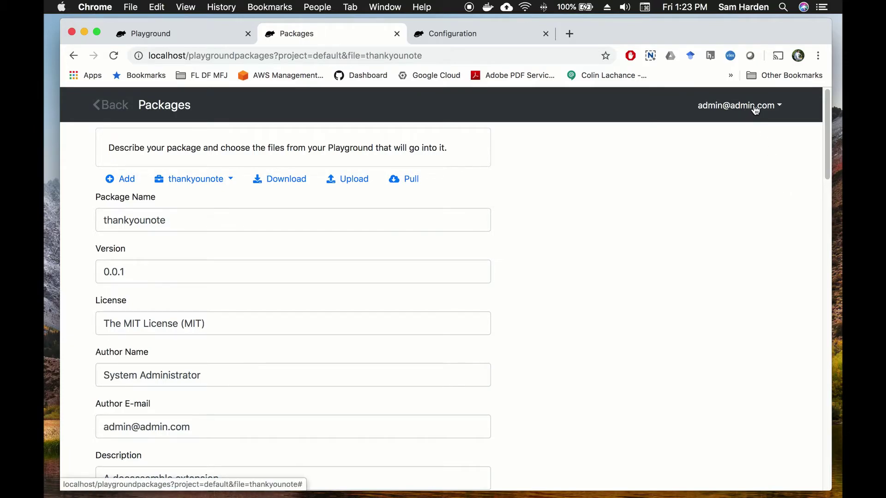
- Switch from the package details to the server Configuration page
{"action": "left_click", "coordinate": [736, 105]}
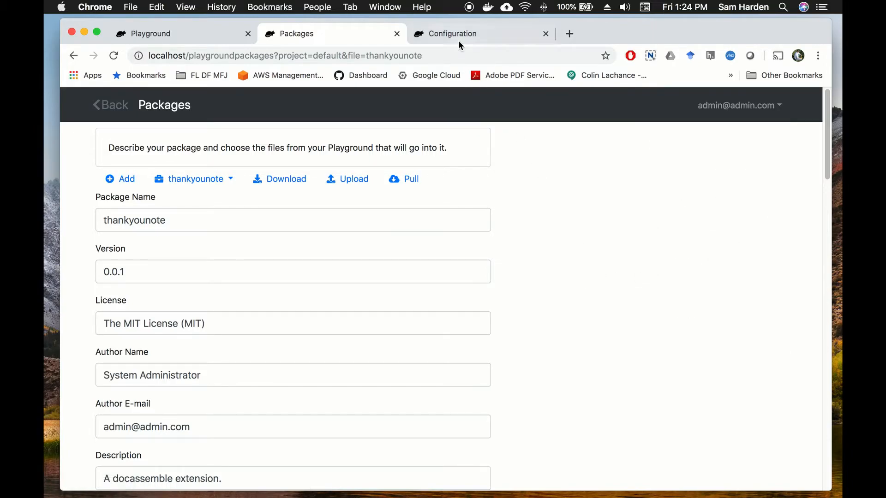
{"action": "left_click", "coordinate": [452, 33]}
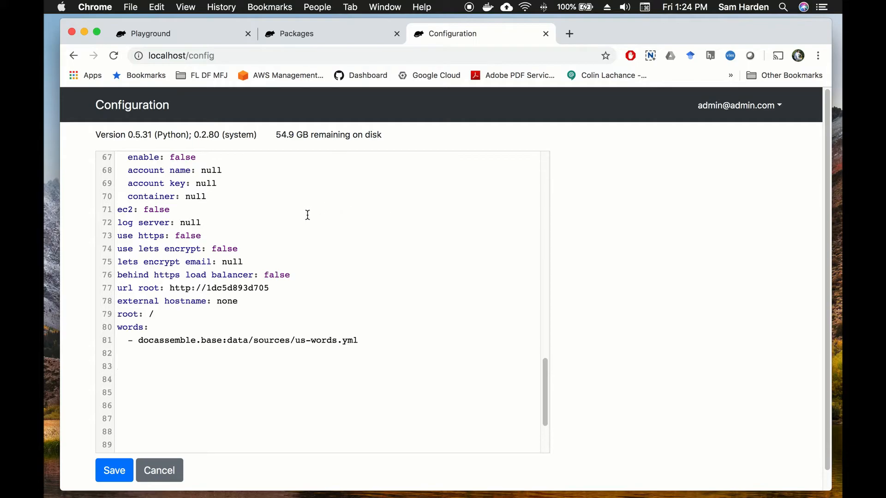
{"action": "mouse_move", "coordinate": [241, 235]}
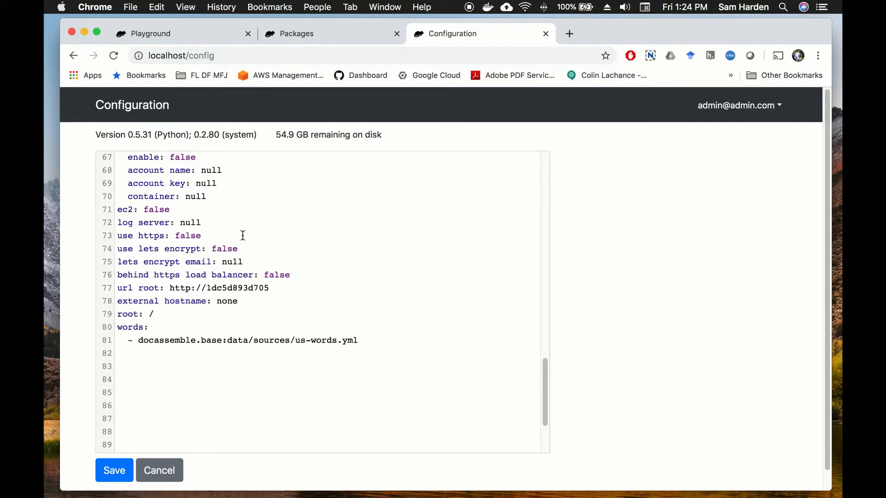
{"action": "mouse_move", "coordinate": [176, 183]}
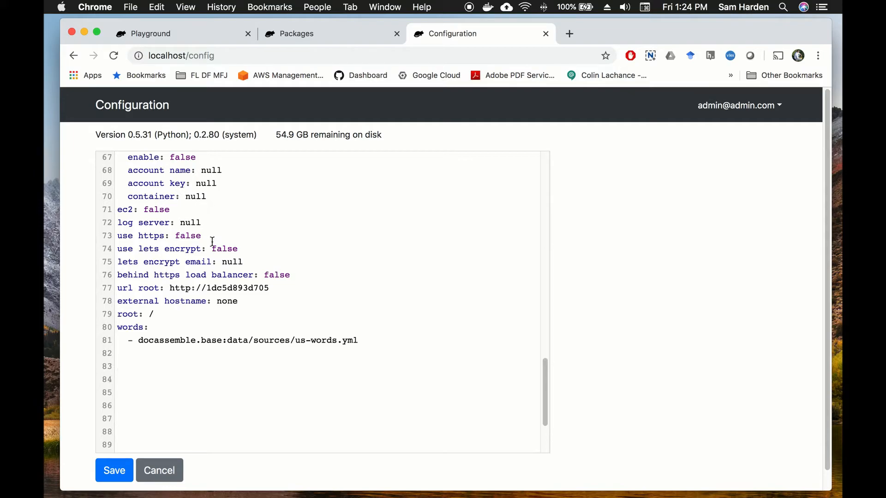
{"action": "mouse_move", "coordinate": [172, 372]}
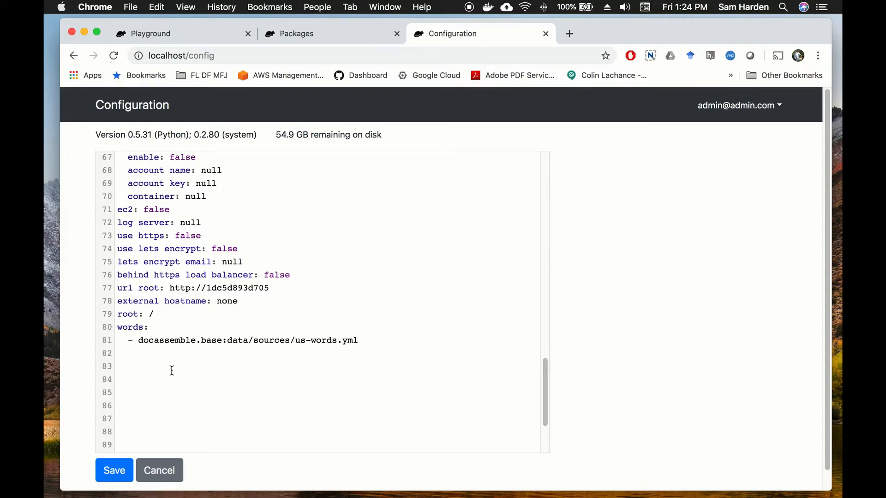
- Add a dispatch entry with thankyou mapped to the interview address pattern below the words list
{"action": "left_click", "coordinate": [171, 366]}
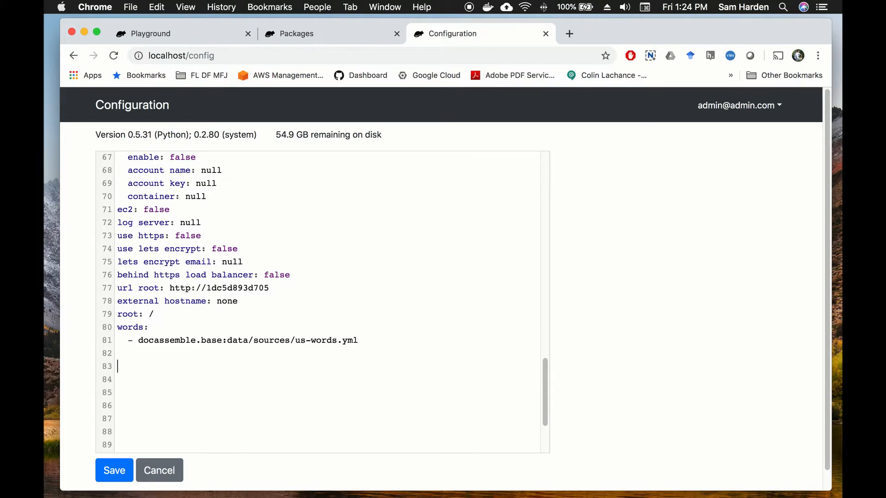
{"action": "type", "text": "dispatch:"}
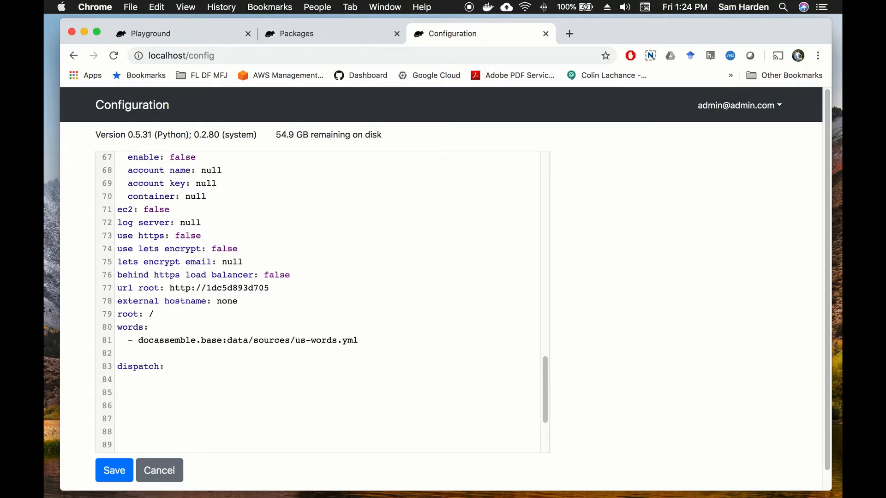
{"action": "type", "text": "t"}
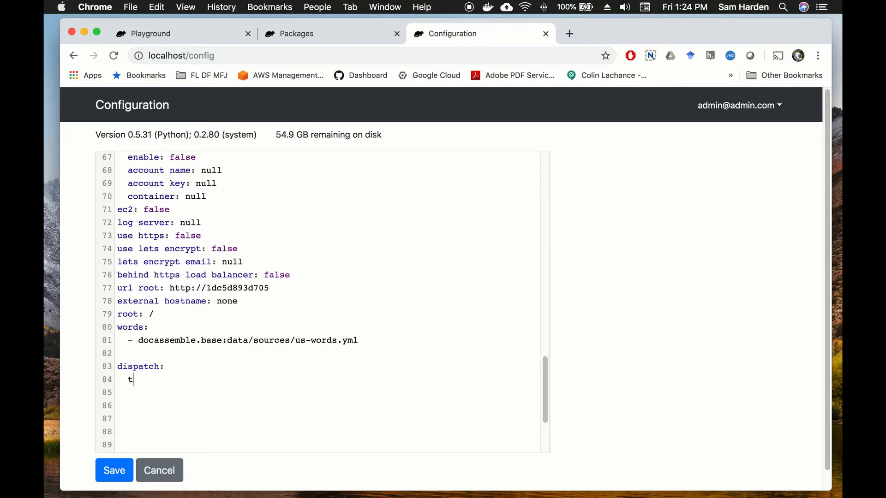
{"action": "type", "text": "hankyou"}
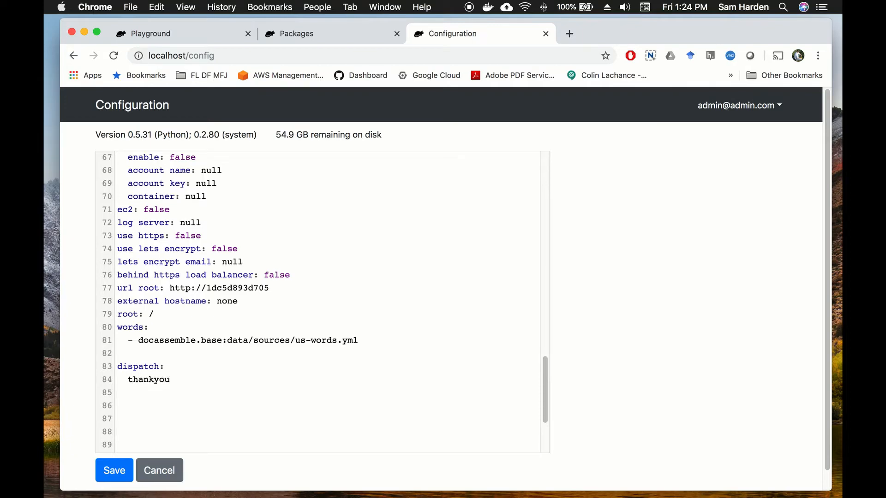
{"action": "type", "text": ": interview?i=docassemble._package_name_:data/questions/_yml_name_.yml"}
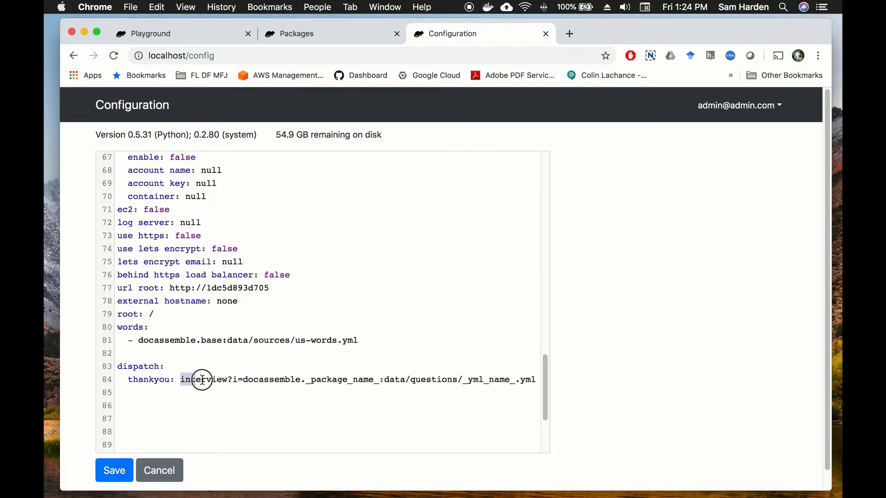
- Point the entry at docassemble.thankyounote:data/questions/thankyounote.yml and save the configuration
{"action": "double_click", "coordinate": [203, 379]}
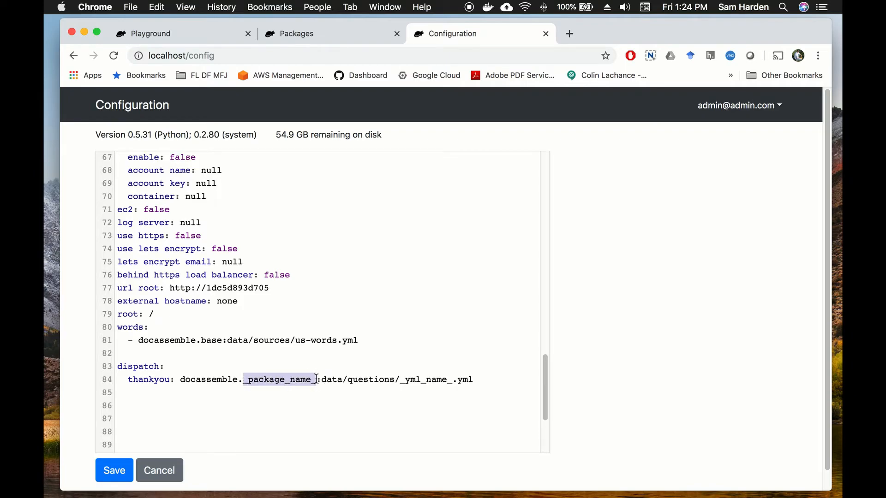
{"action": "type", "text": "thankyounote"}
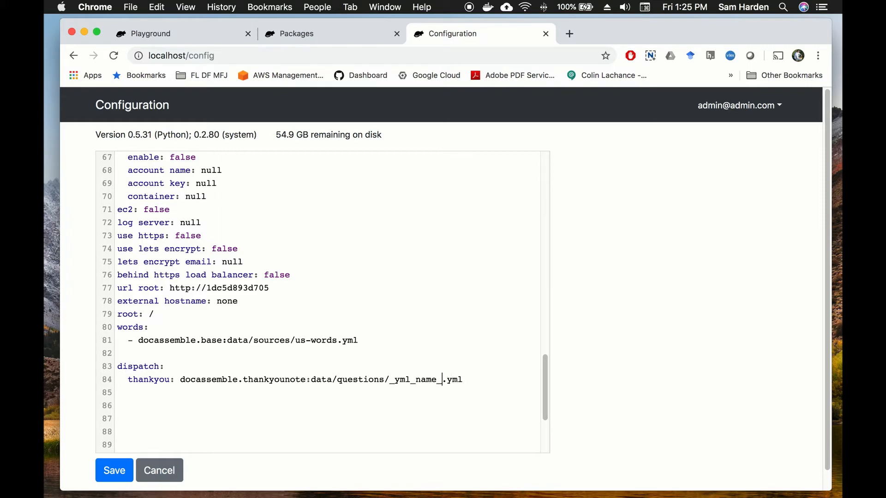
{"action": "key", "text": "backspace"}
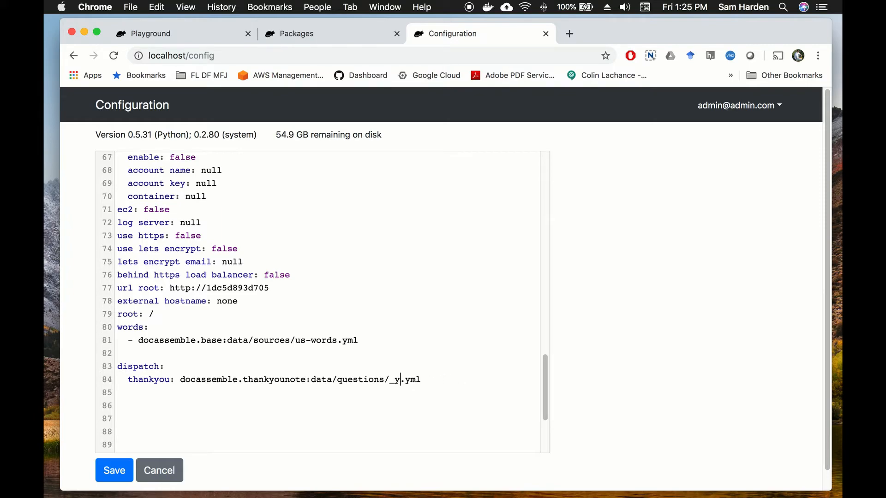
{"action": "key", "text": "Backspace"}
{"action": "type", "text": "thankyounote"}
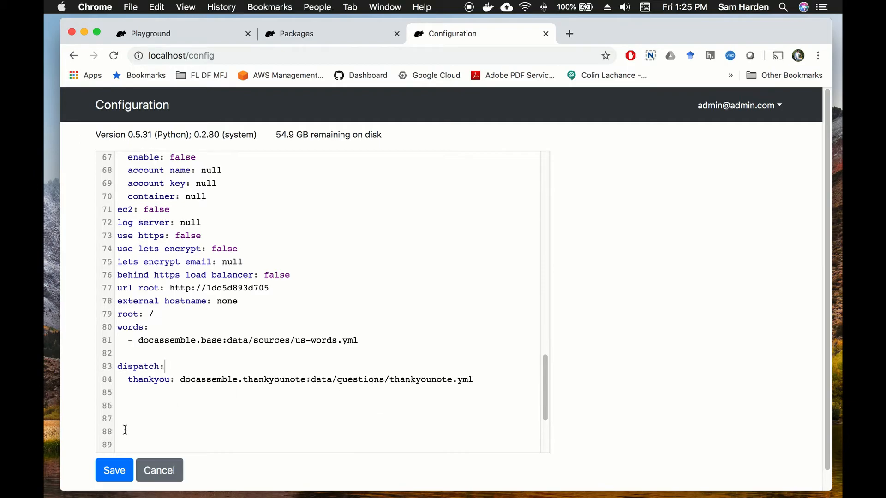
{"action": "left_click", "coordinate": [113, 469]}
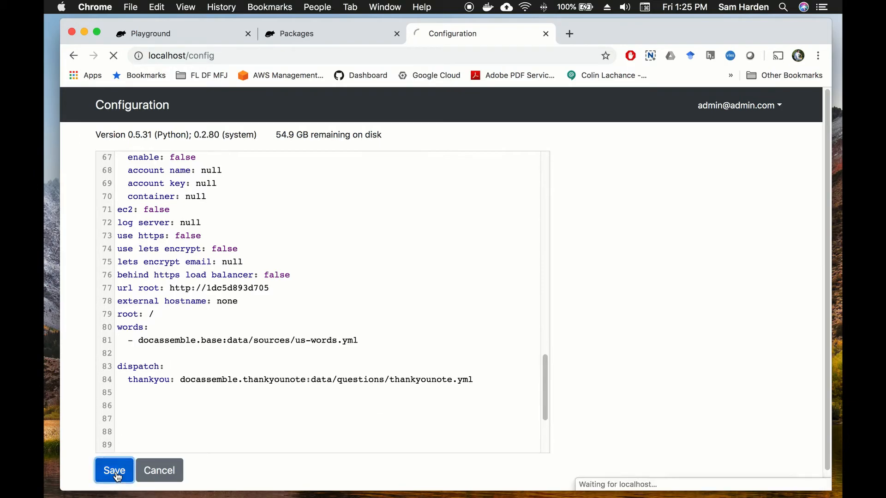
- Confirm the save so the server restarts into the Interviews list
{"action": "left_click", "coordinate": [113, 470]}
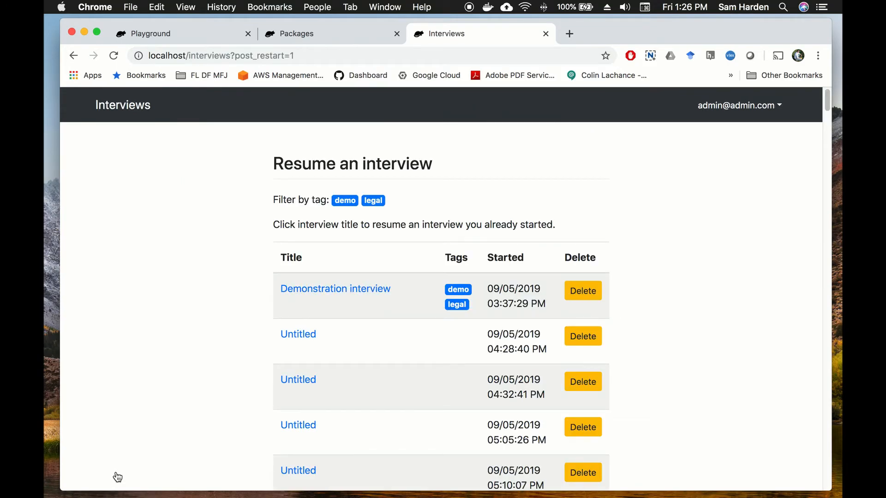
{"action": "mouse_move", "coordinate": [175, 329]}
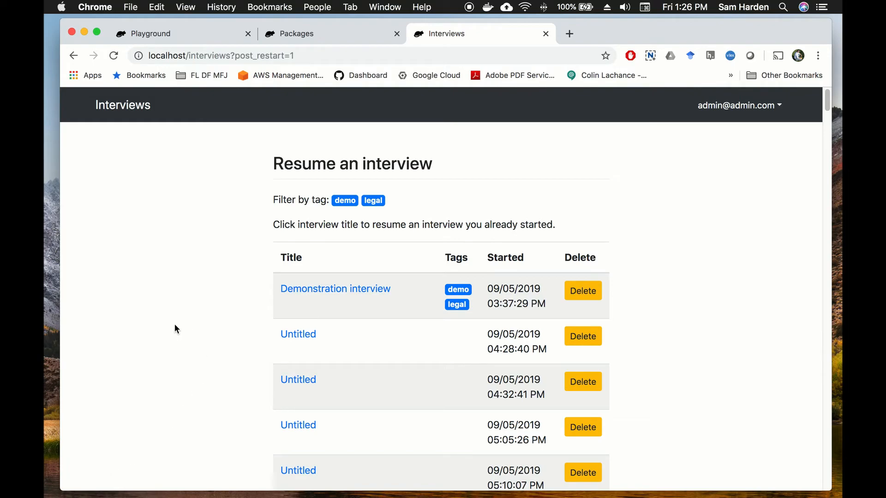
{"action": "mouse_move", "coordinate": [657, 233]}
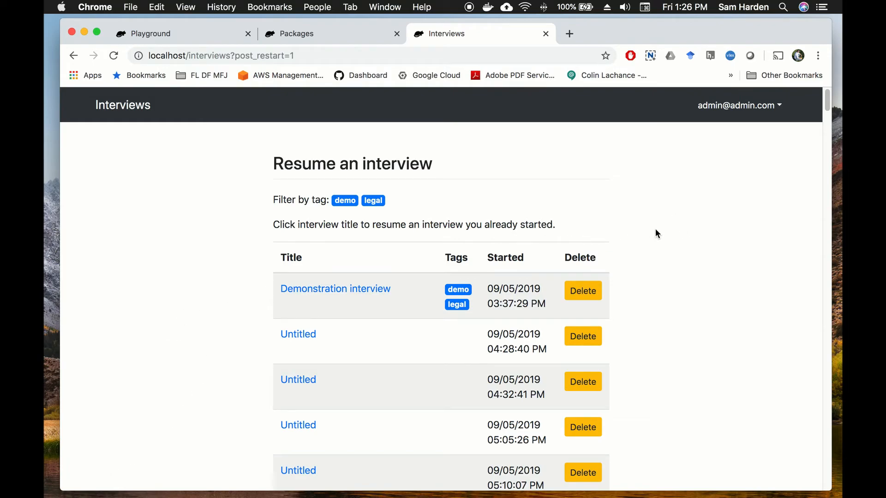
{"action": "mouse_move", "coordinate": [650, 197]}
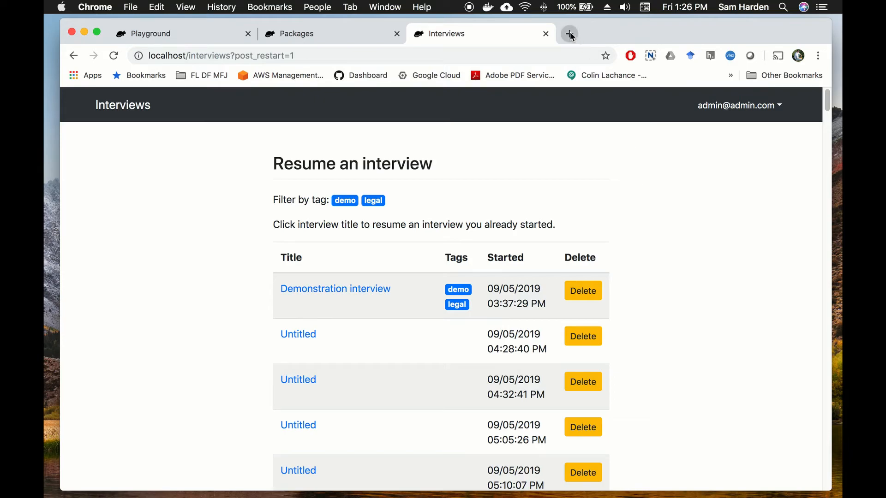
- Load localhost/list in a new tab to show the Available interviews page
{"action": "left_click", "coordinate": [569, 34]}
{"action": "type", "text": "l"}
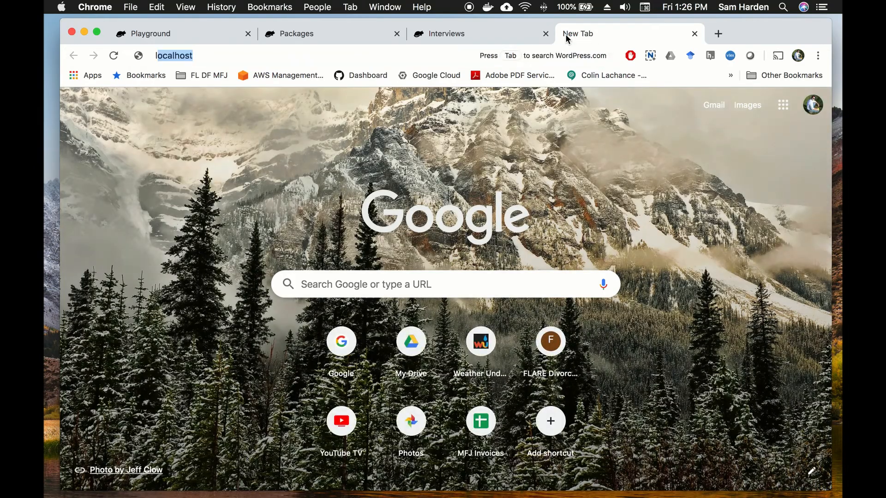
{"action": "type", "text": "/"}
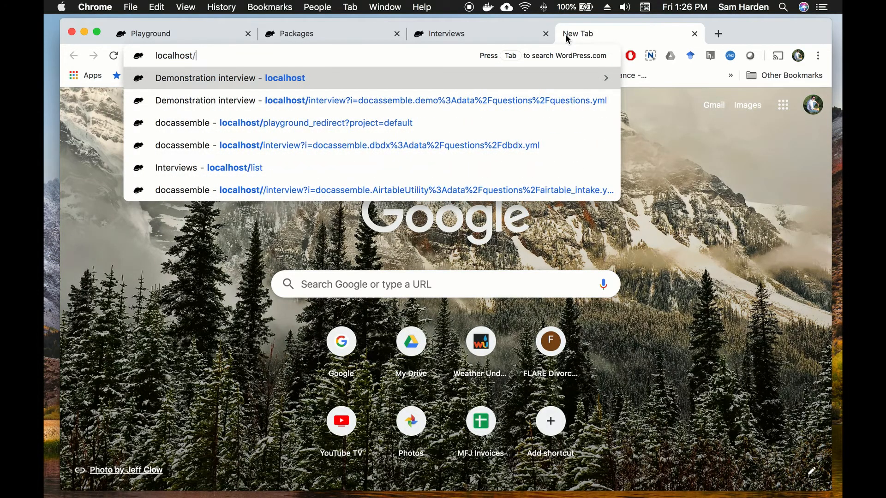
{"action": "left_click", "coordinate": [210, 168]}
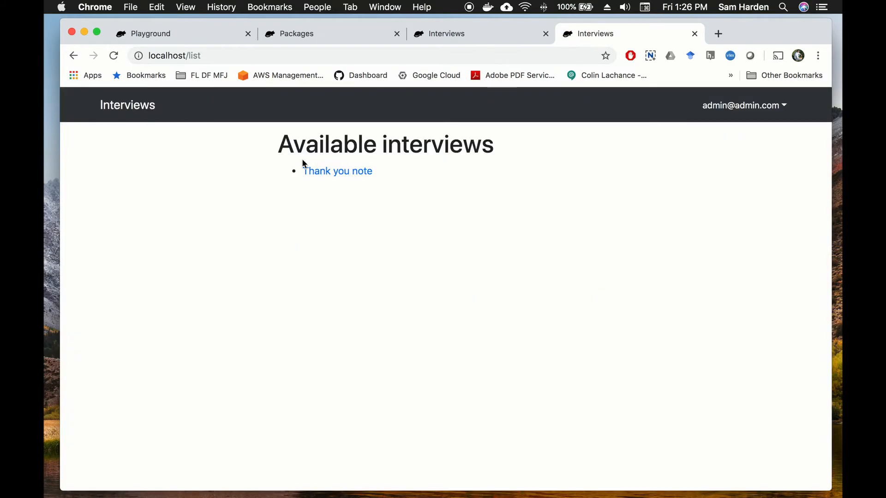
{"action": "mouse_move", "coordinate": [348, 141]}
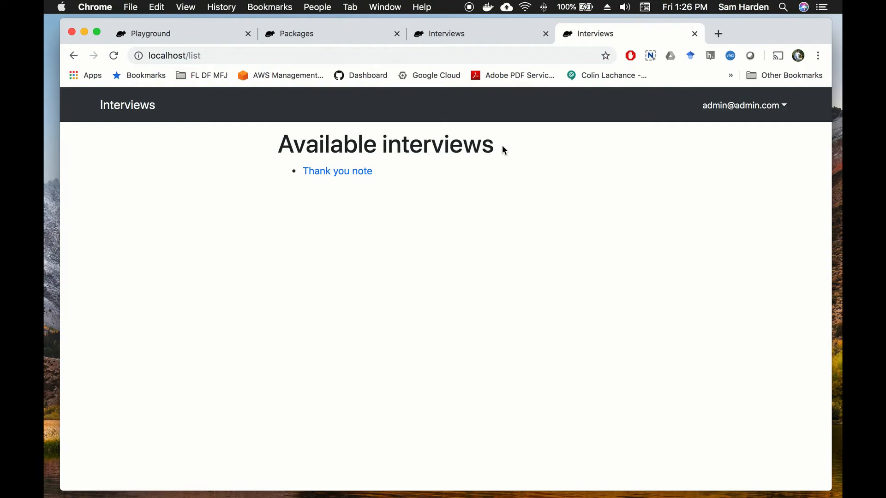
{"action": "mouse_move", "coordinate": [337, 170]}
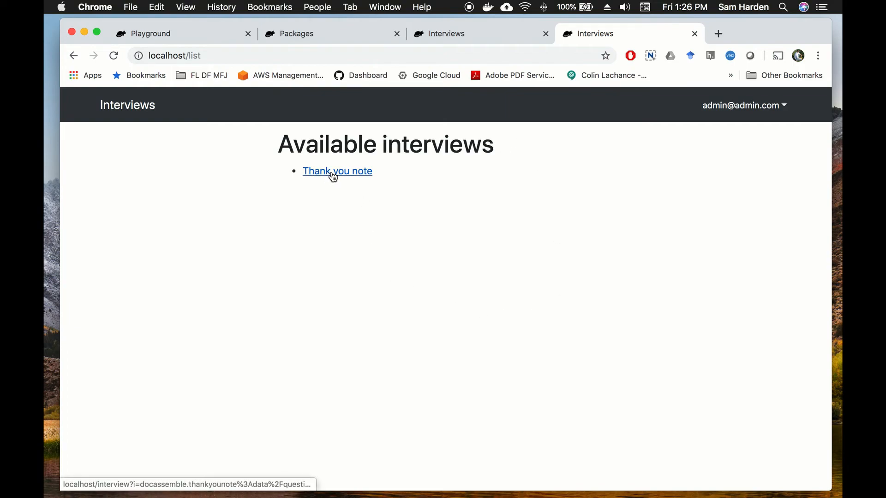
{"action": "mouse_move", "coordinate": [414, 180]}
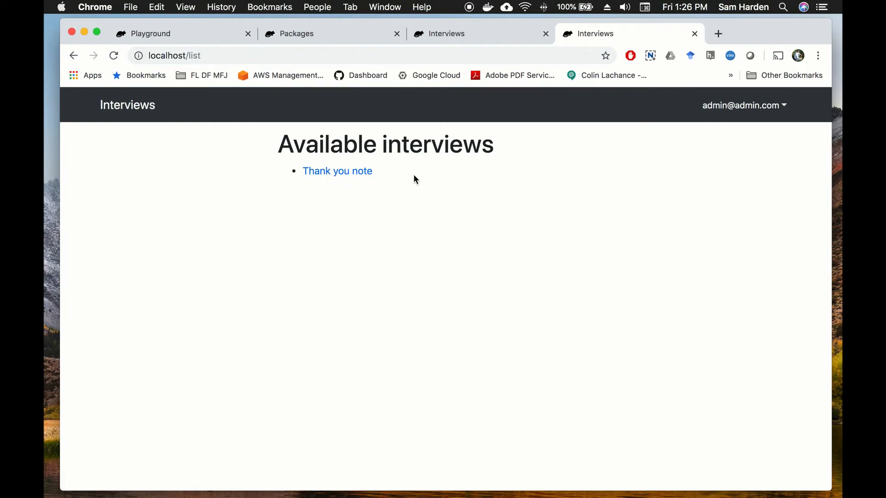
{"action": "mouse_move", "coordinate": [189, 36]}
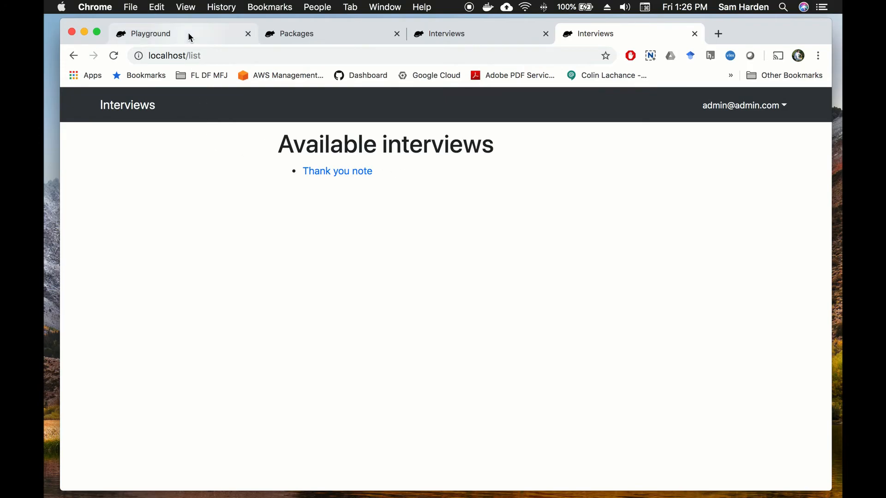
- Glance at the interview file in the Playground tab, then return to the interviews list
{"action": "left_click", "coordinate": [151, 33]}
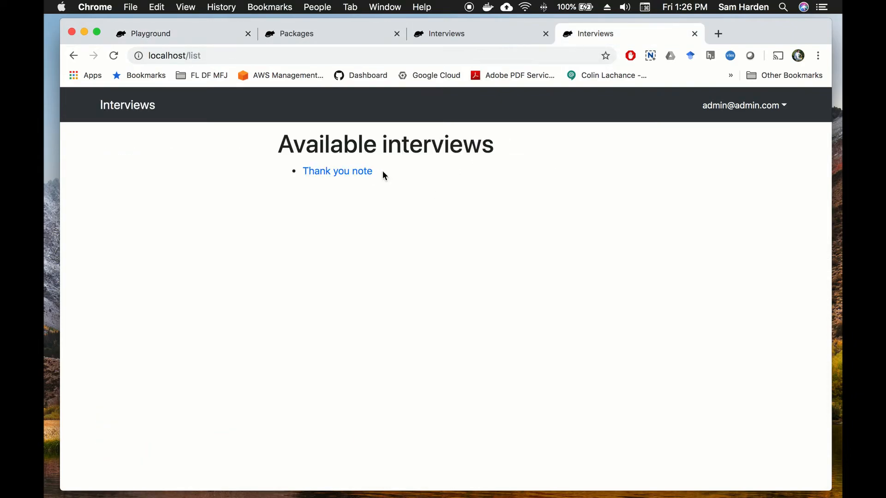
{"action": "left_click", "coordinate": [149, 33]}
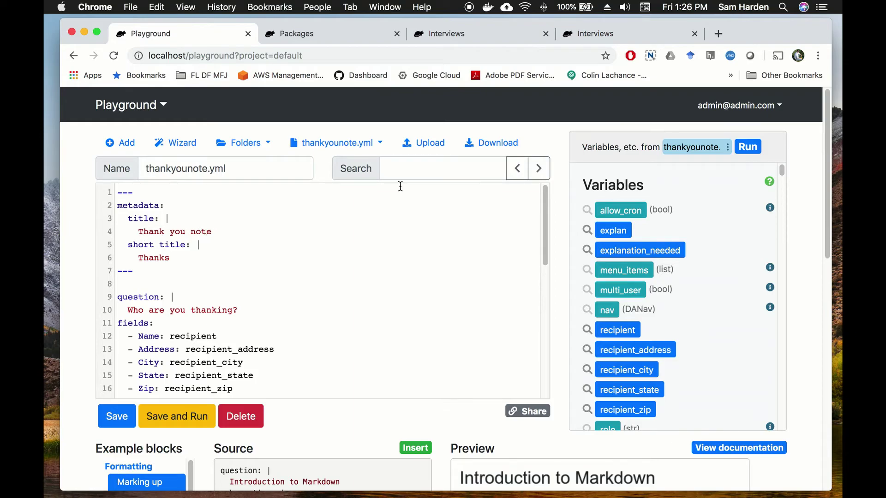
{"action": "left_click", "coordinate": [621, 33]}
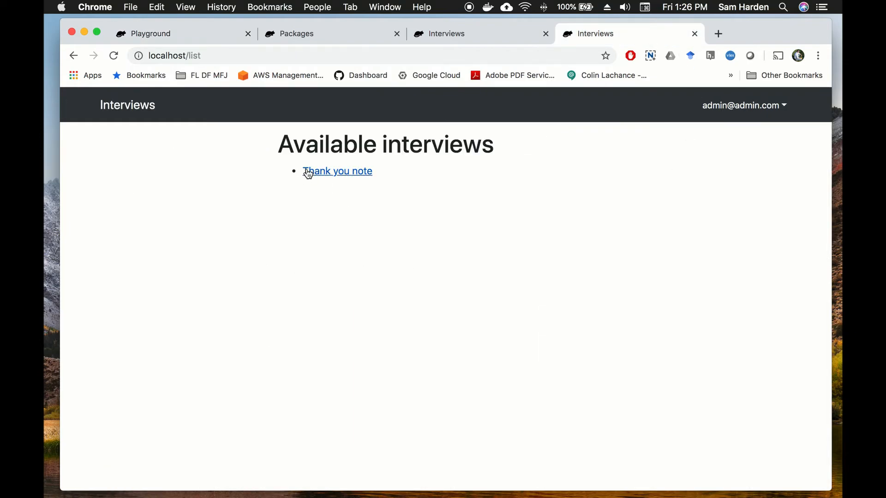
{"action": "mouse_move", "coordinate": [338, 213]}
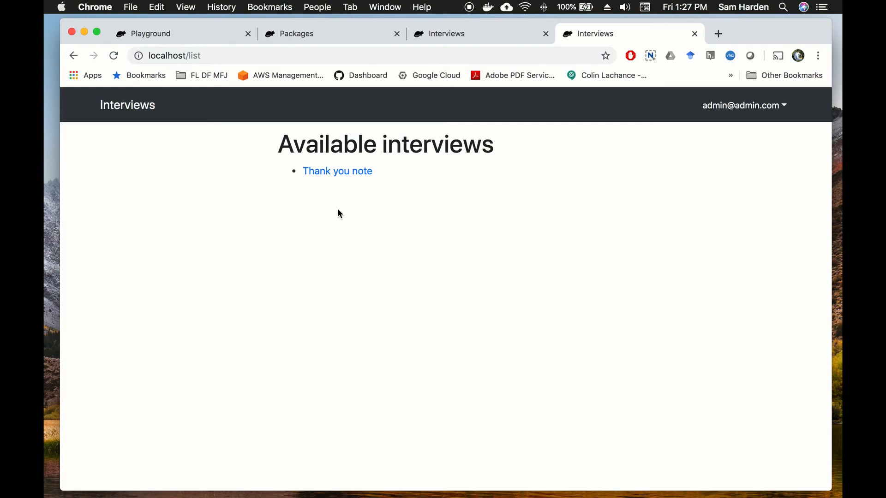
- Launch the Thank you note interview from the list, reaching 'Who are you thanking?'
{"action": "left_click", "coordinate": [337, 171]}
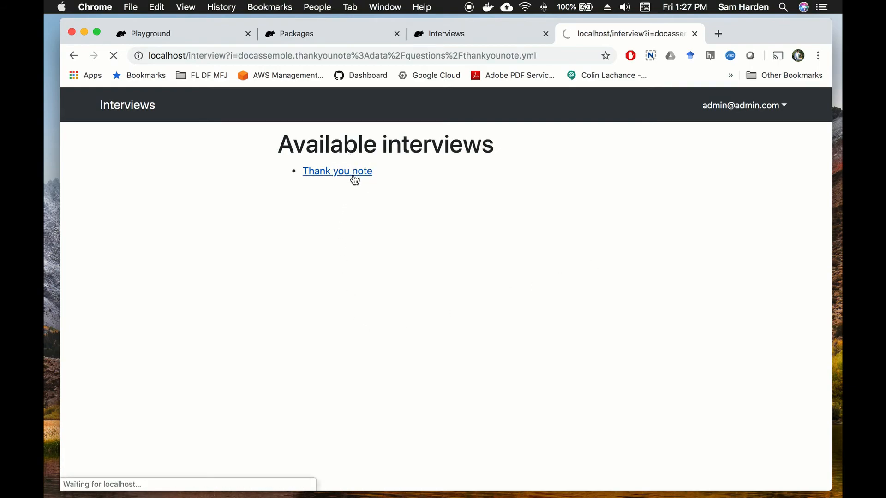
{"action": "left_click", "coordinate": [337, 172]}
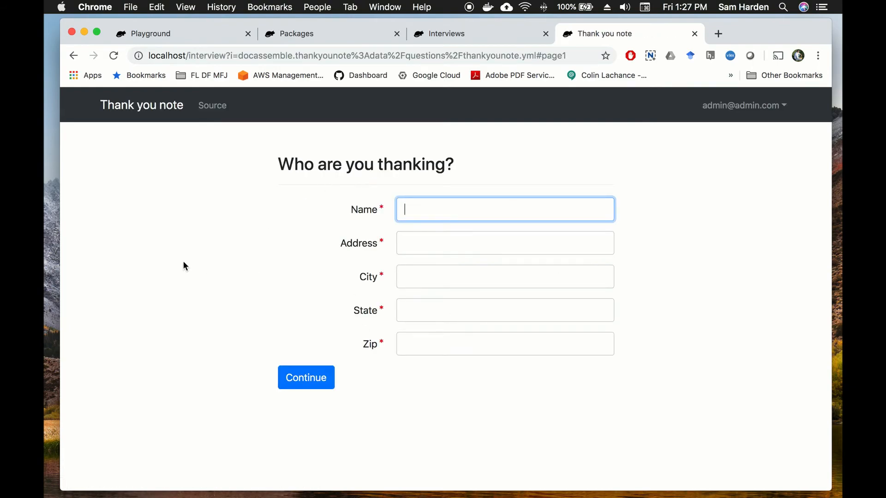
{"action": "mouse_move", "coordinate": [142, 105]}
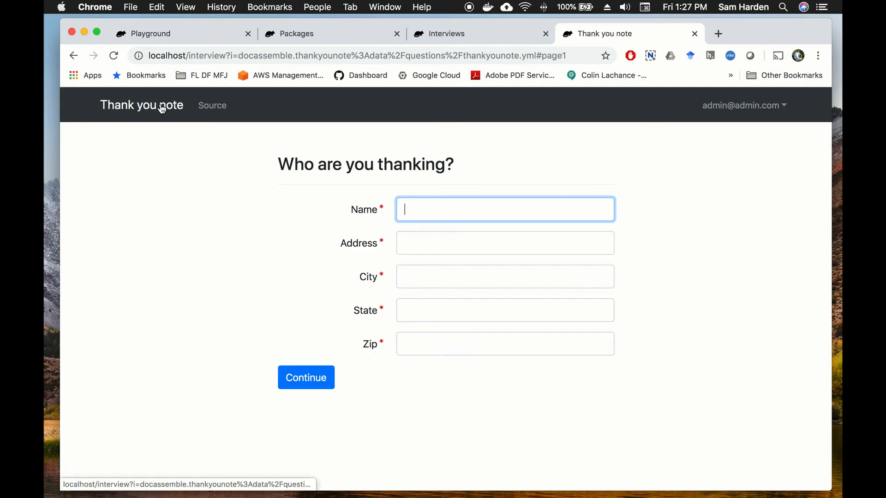
{"action": "mouse_move", "coordinate": [452, 69]}
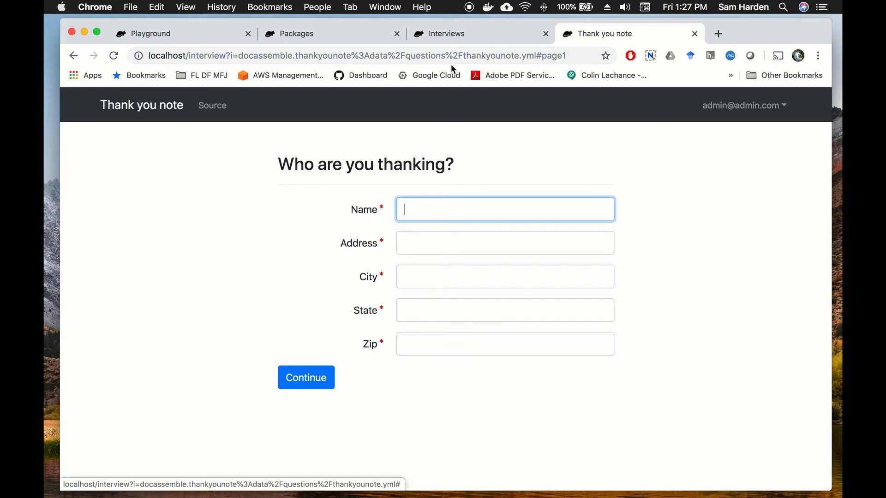
{"action": "mouse_move", "coordinate": [624, 39]}
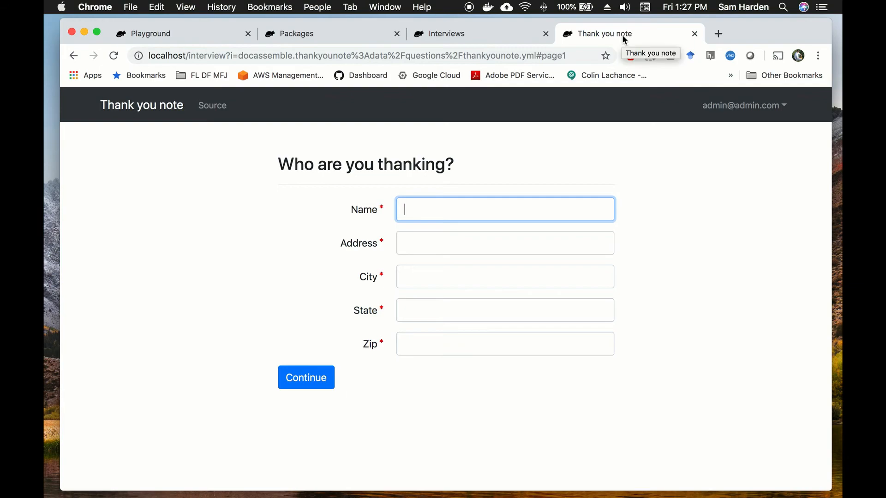
{"action": "mouse_move", "coordinate": [194, 211]}
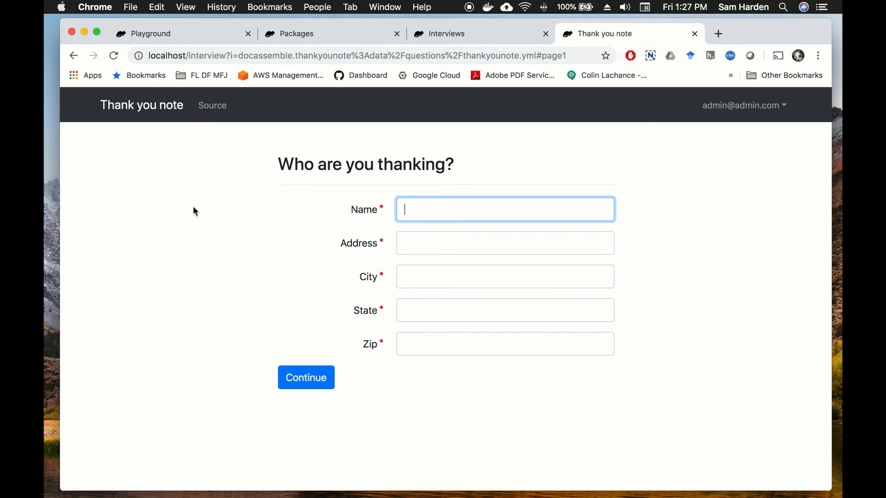
{"action": "mouse_move", "coordinate": [720, 34]}
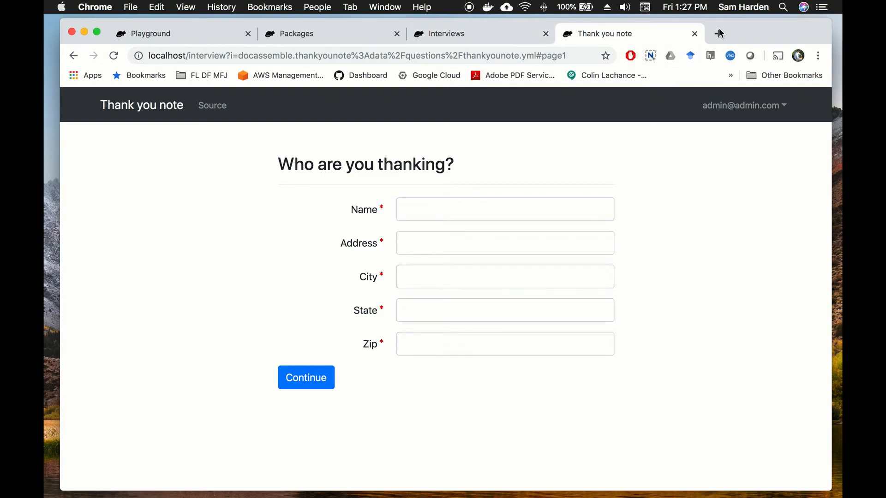
{"action": "mouse_move", "coordinate": [718, 33]}
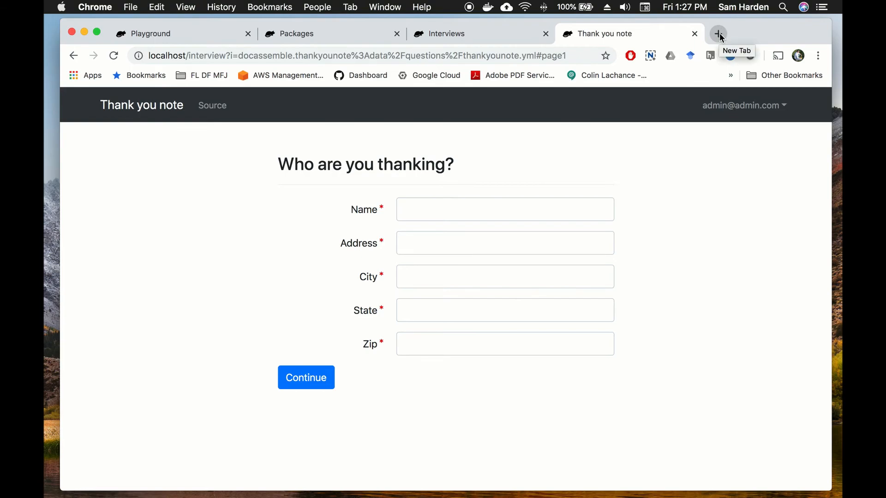
{"action": "mouse_move", "coordinate": [691, 33]}
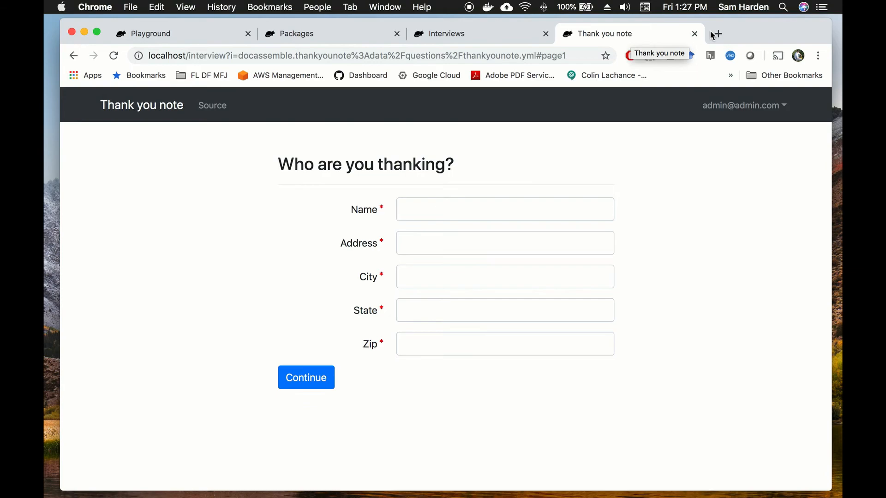
{"action": "mouse_move", "coordinate": [708, 38]}
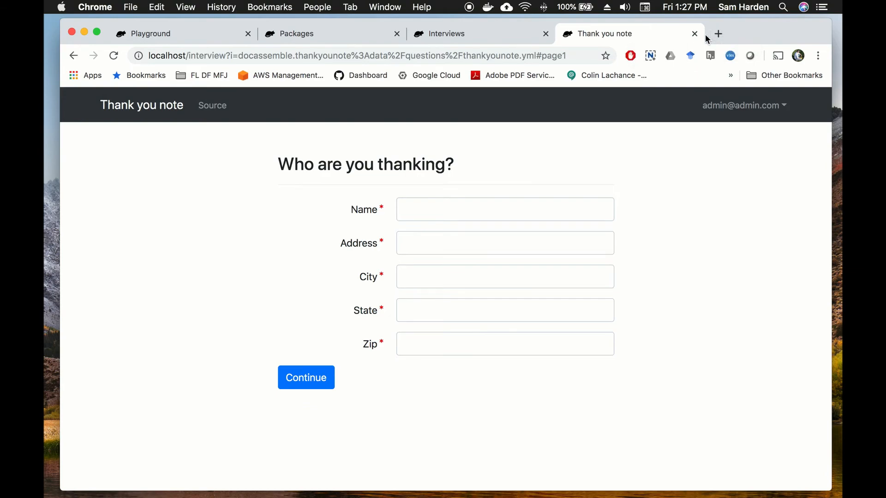
{"action": "left_click", "coordinate": [356, 55]}
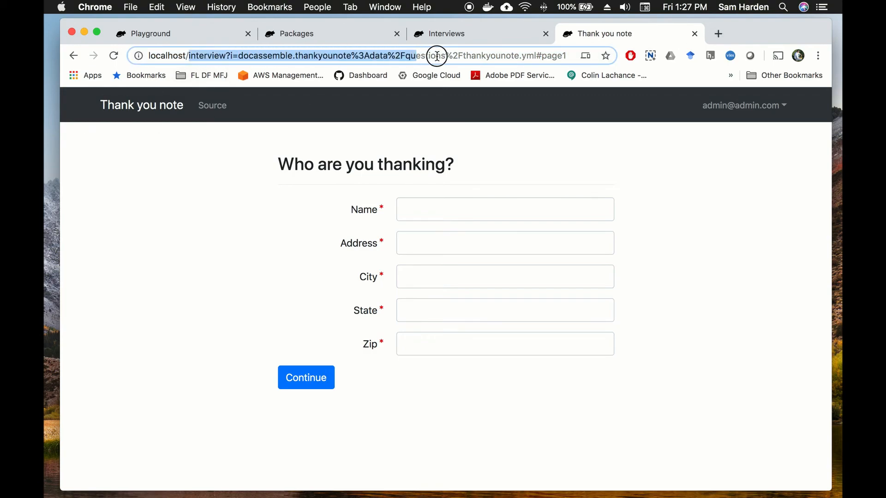
- Navigate to localhost/start/thankyou to open the Thank you note interview by its short address
{"action": "type", "text": "localhost/st"}
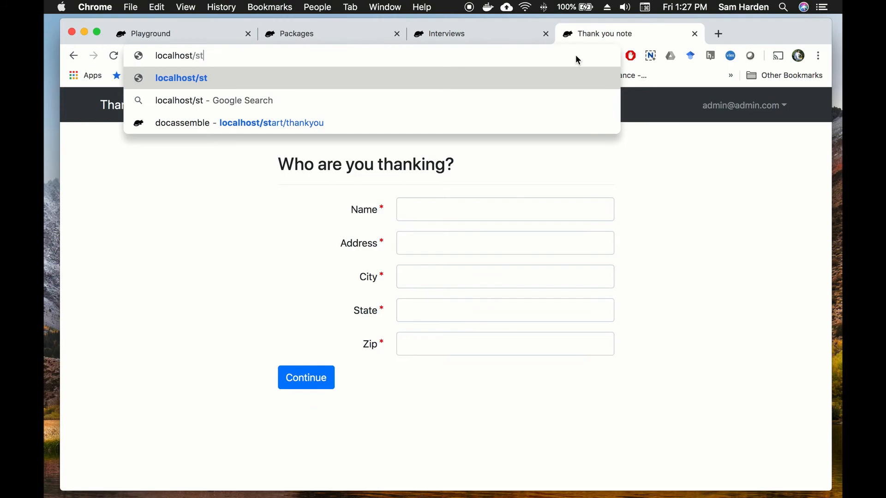
{"action": "type", "text": "art/"}
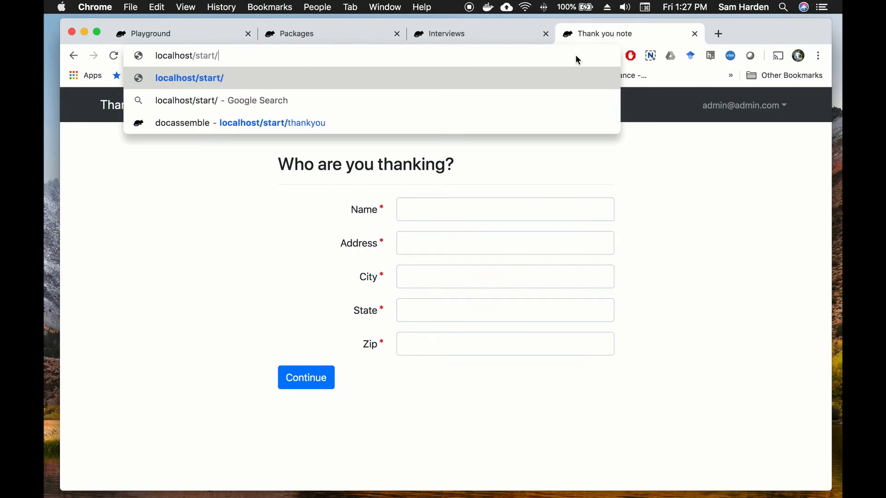
{"action": "type", "text": "thankyou"}
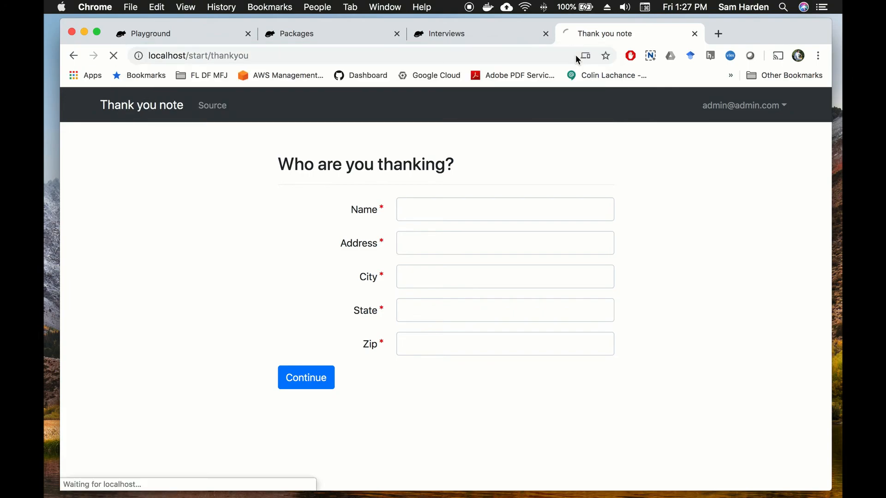
{"action": "left_click", "coordinate": [505, 209]}
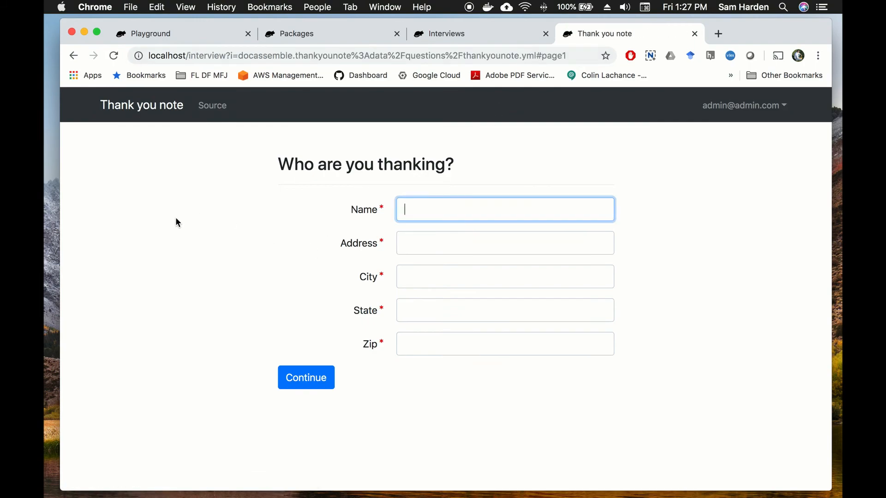
{"action": "mouse_move", "coordinate": [175, 222]}
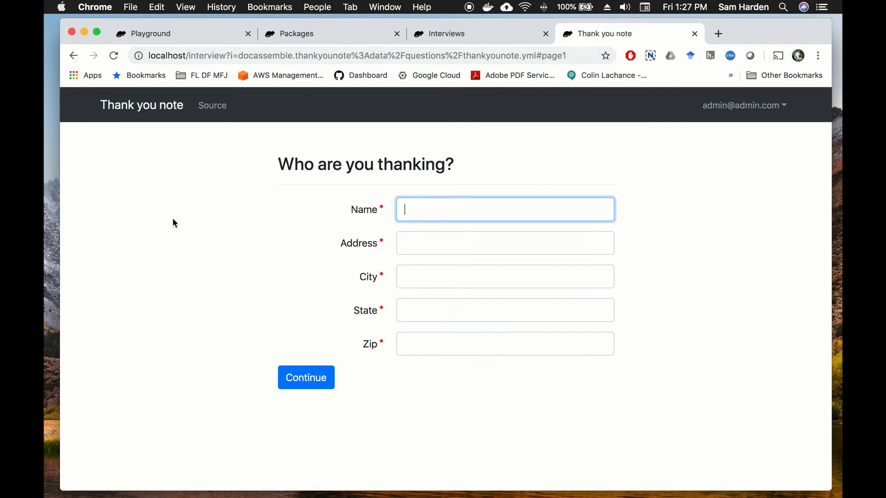
{"action": "mouse_move", "coordinate": [152, 215]}
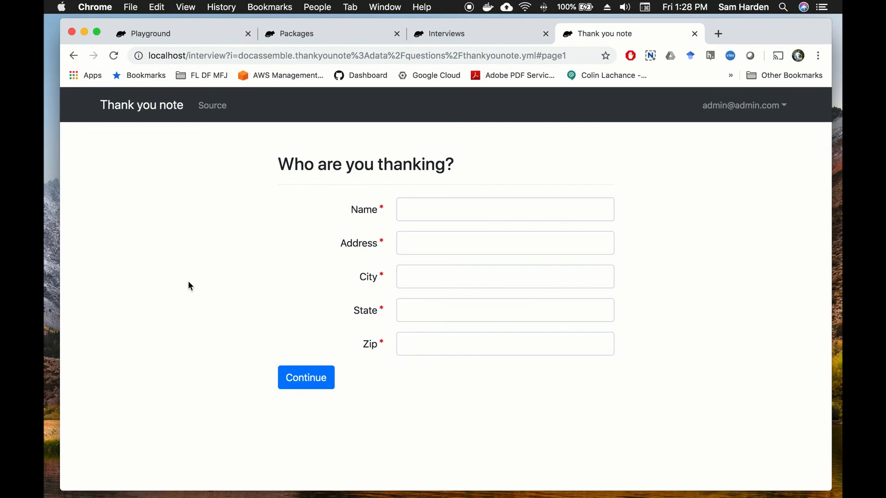
{"action": "mouse_move", "coordinate": [192, 287]}
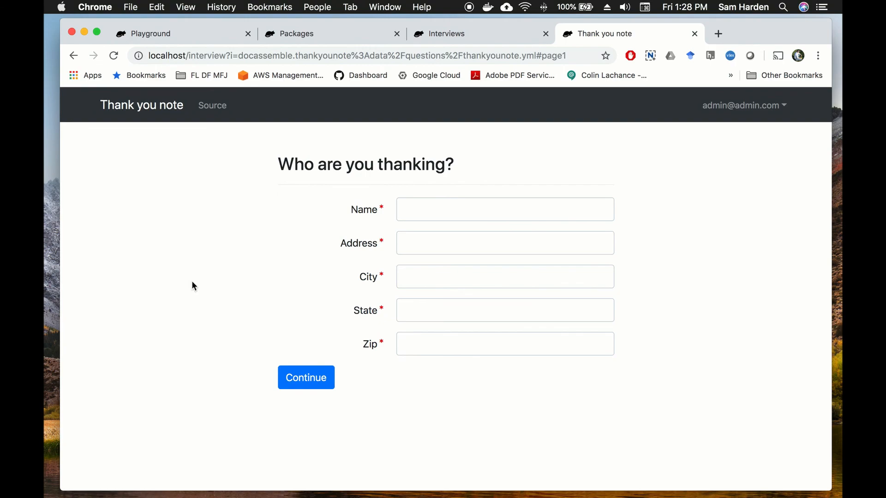